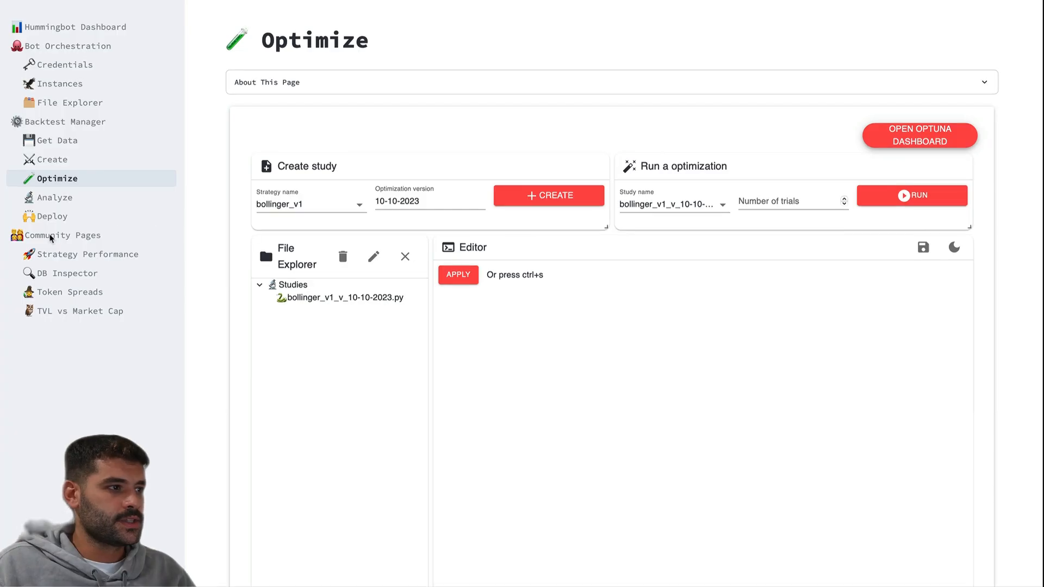
pyautogui.moveTo(55, 196)
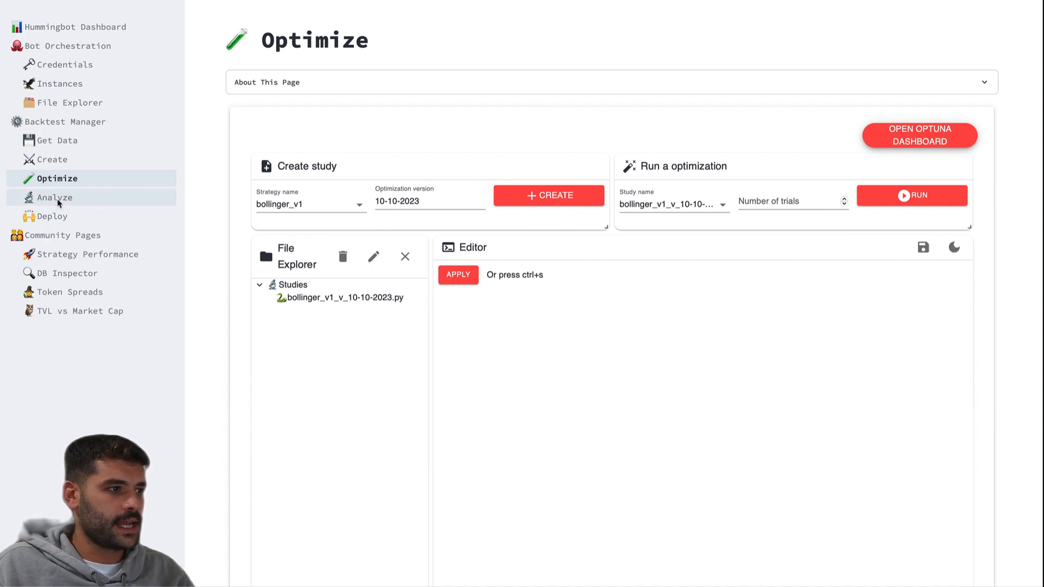
# - Show the Analyze page with the PnL vs Max Drawdown scatter for the bollinger_v1_v_10-10-2023 study
pyautogui.click(53, 197)
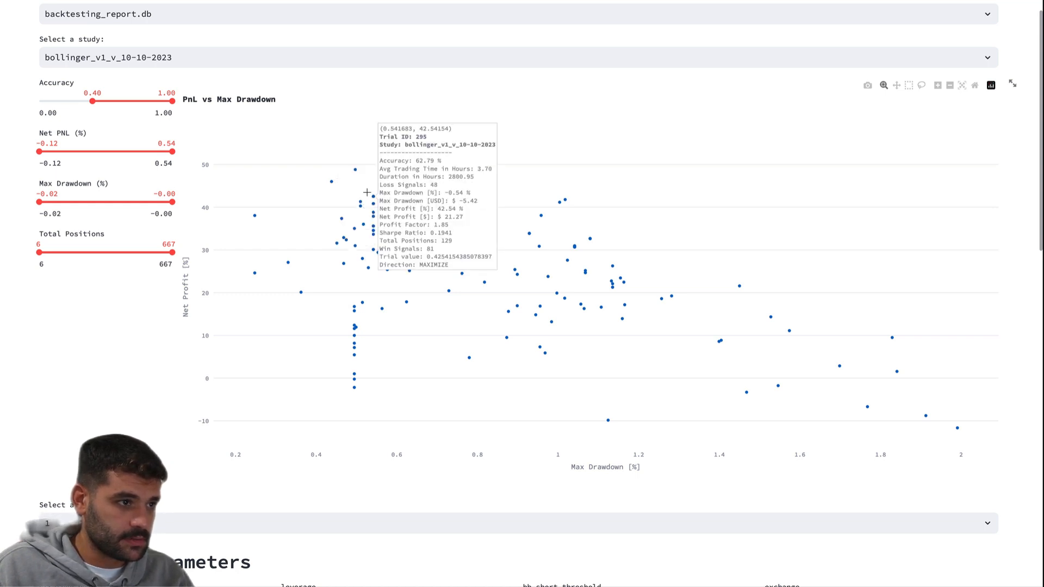
pyautogui.moveTo(360, 199)
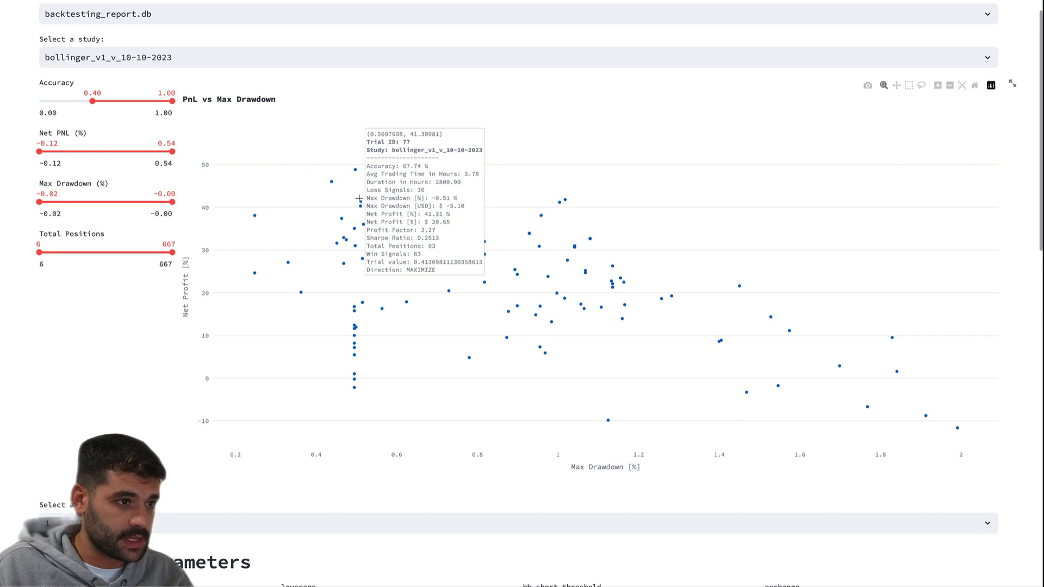
# - Select trial 77 to backtest, loading bb_length 350, bb_std 2.00 and thresholds 1.90 / -0.20
pyautogui.scroll(-3)
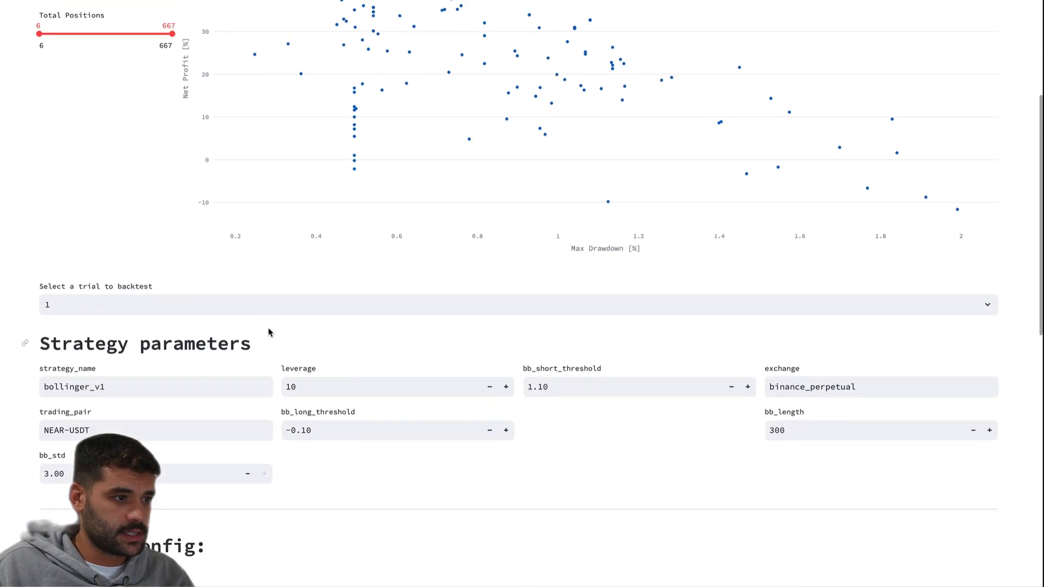
pyautogui.write('77')
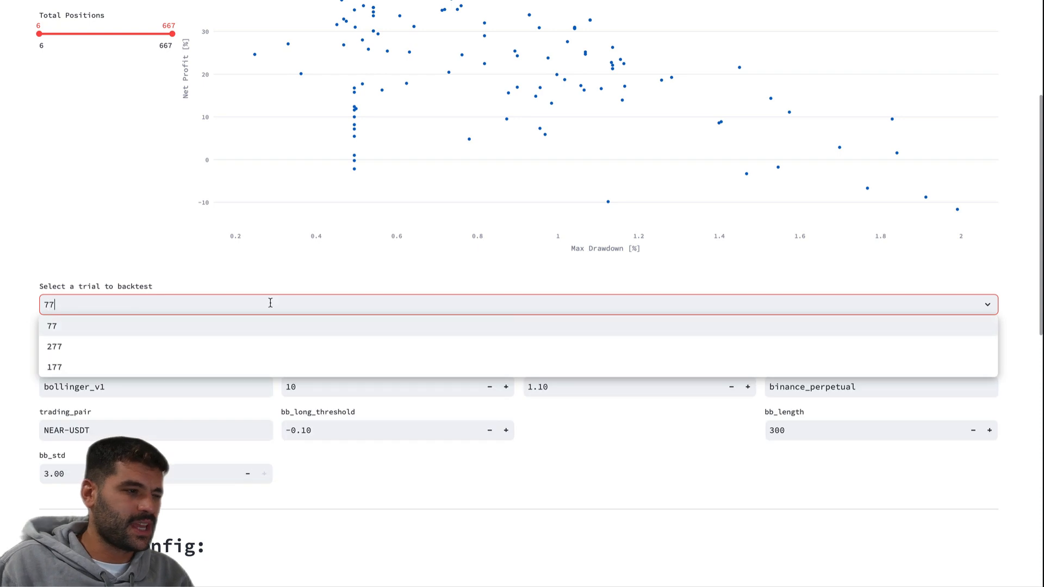
pyautogui.click(52, 326)
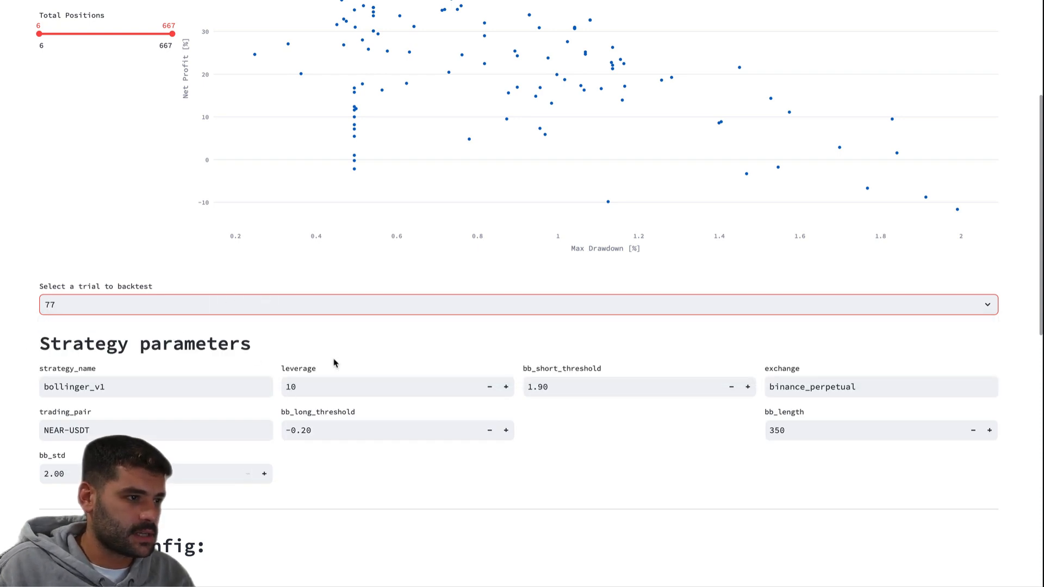
pyautogui.scroll(-3)
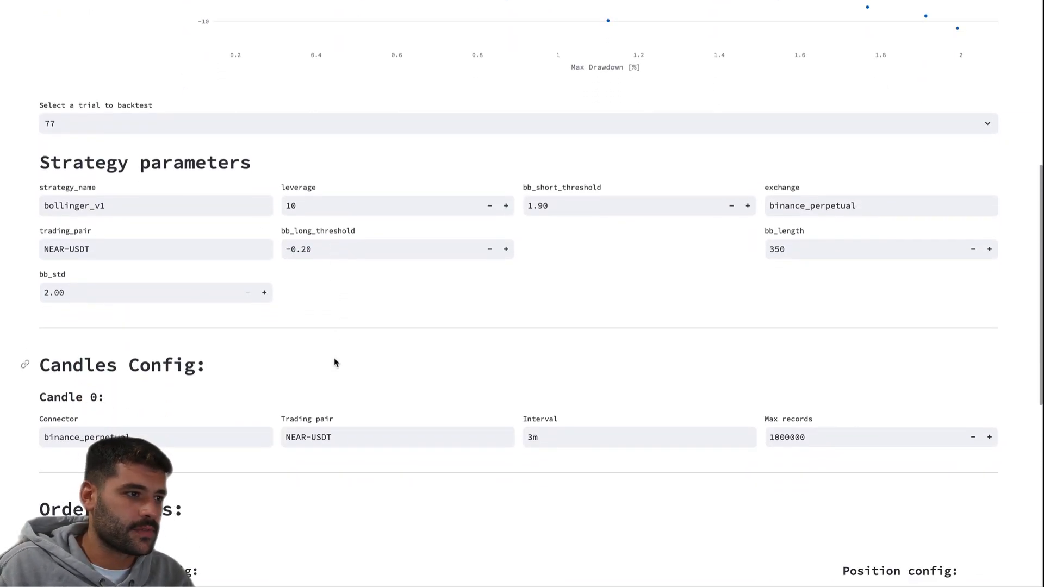
pyautogui.scroll(-3)
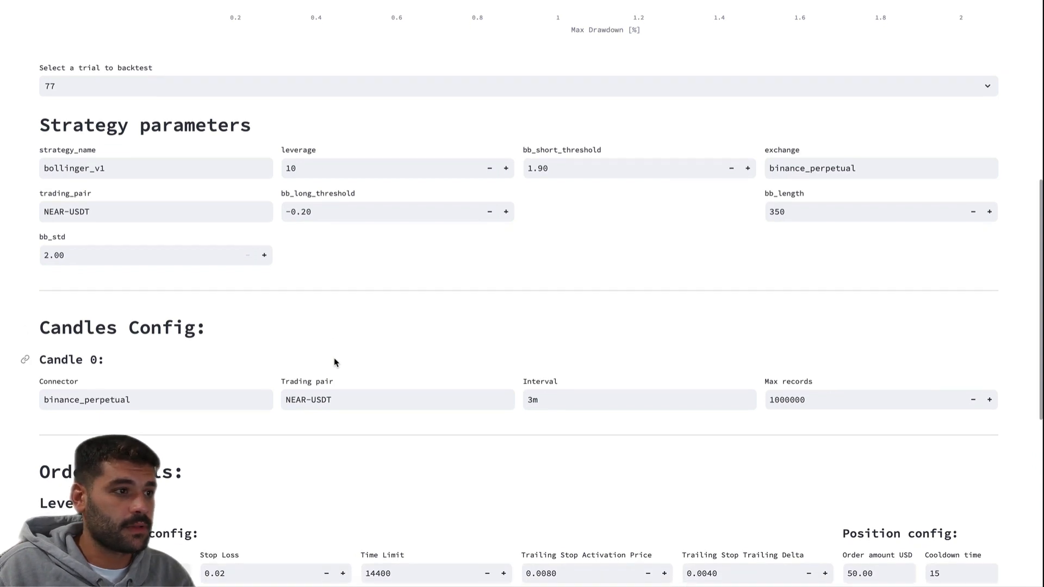
pyautogui.moveTo(523, 295)
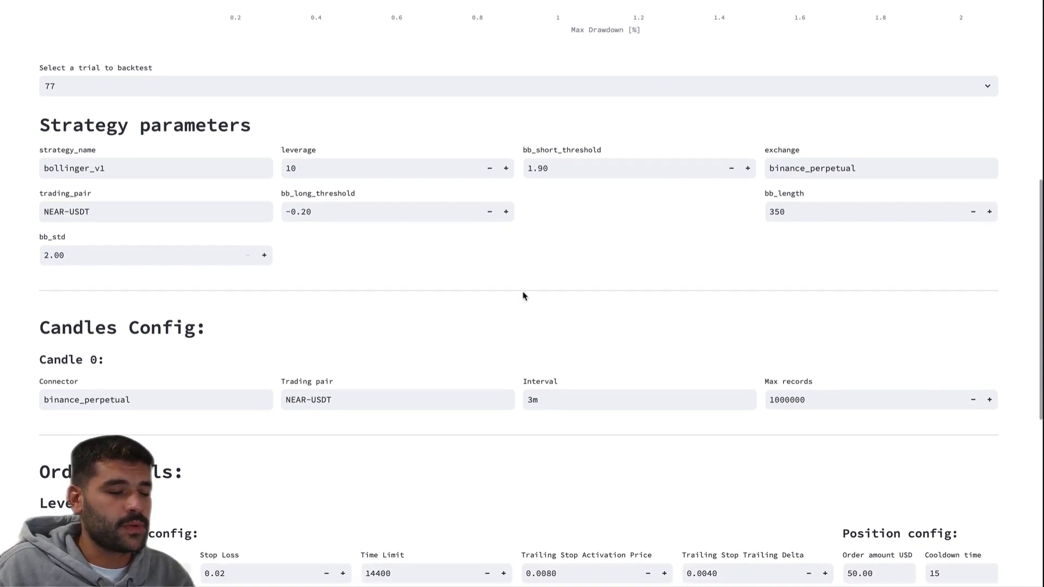
pyautogui.moveTo(574, 251)
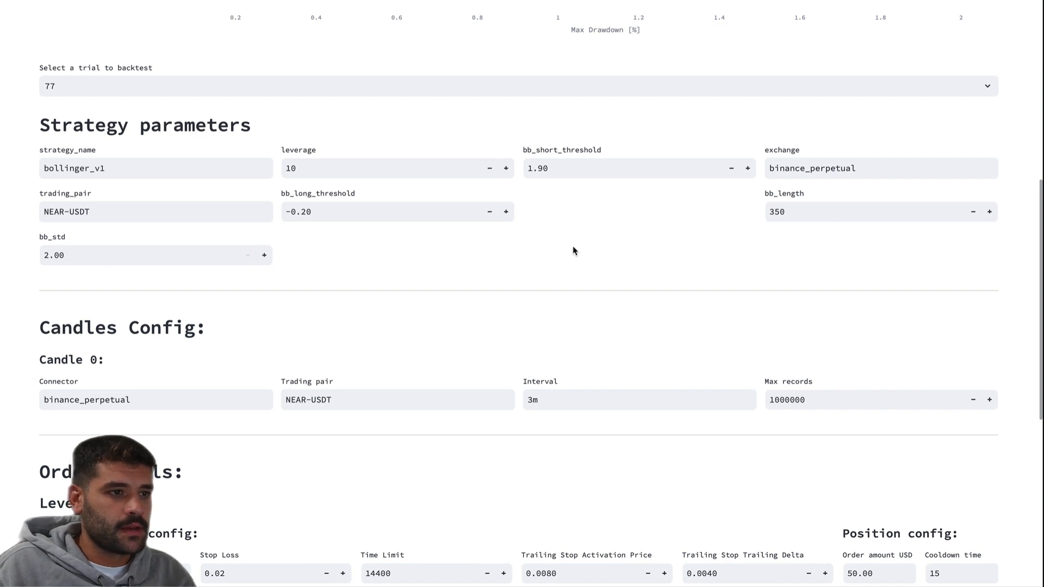
pyautogui.moveTo(595, 174)
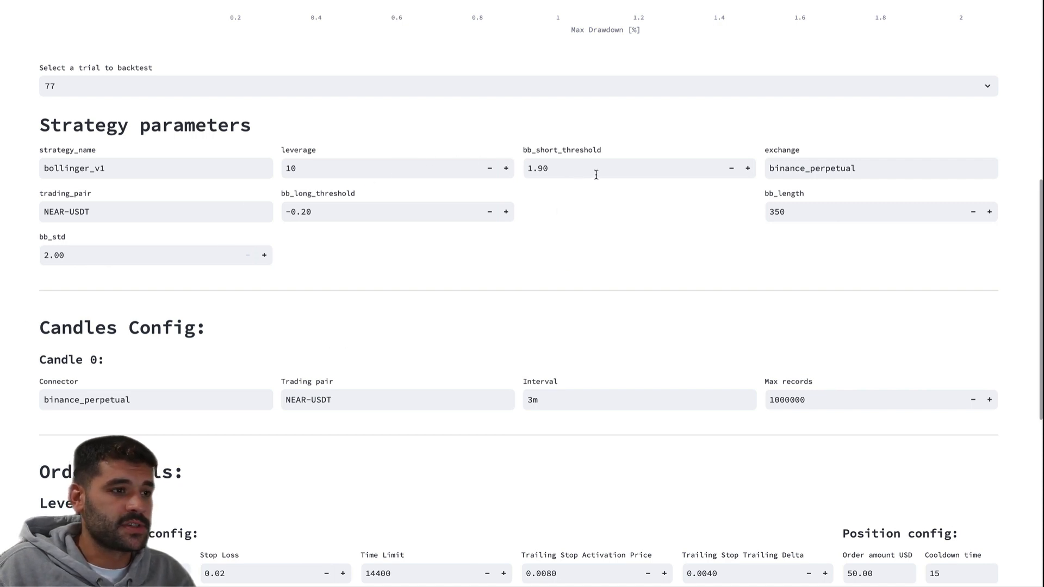
pyautogui.moveTo(749, 230)
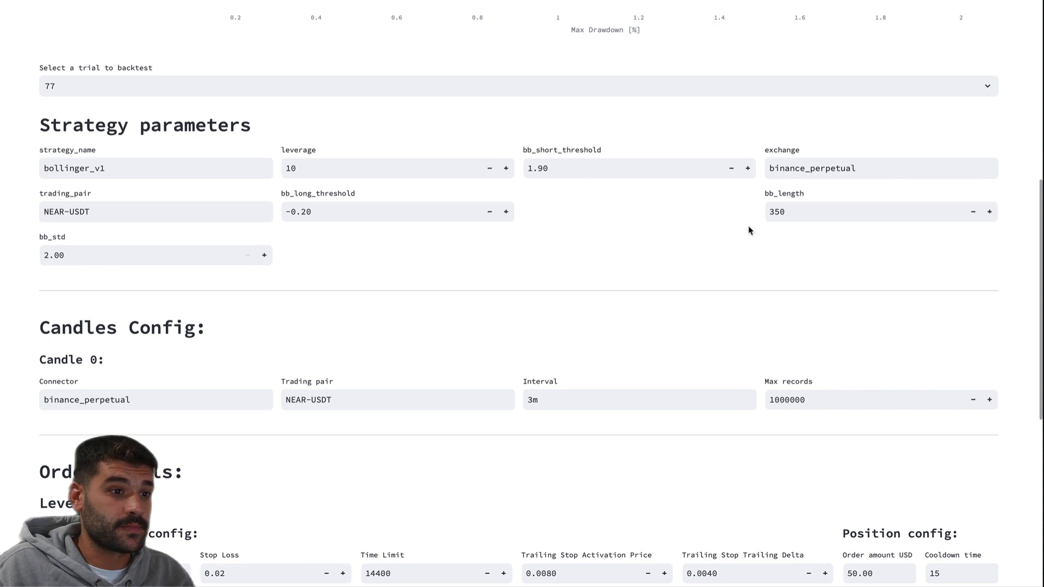
pyautogui.moveTo(777, 215)
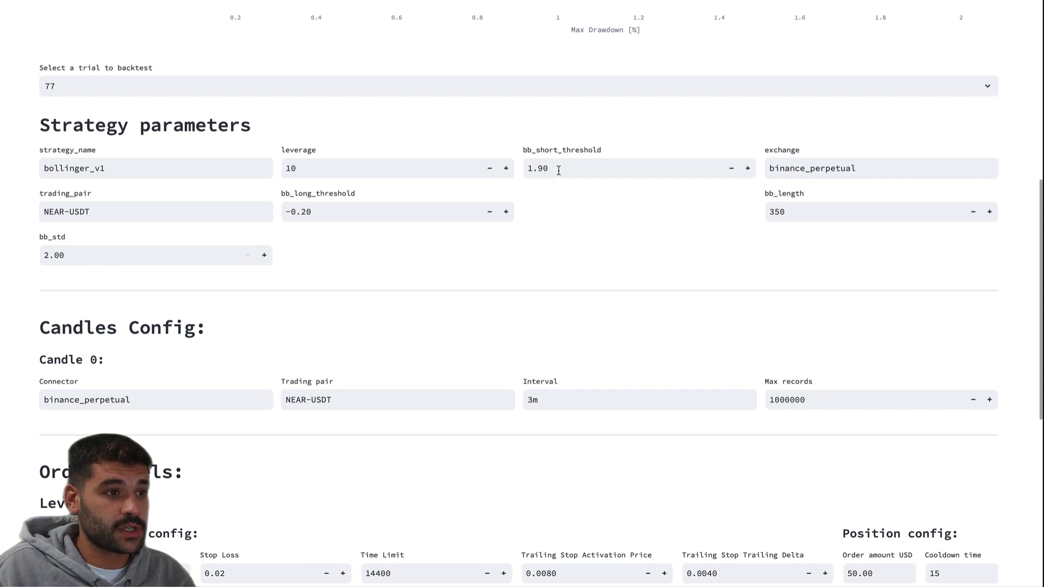
pyautogui.moveTo(504, 167)
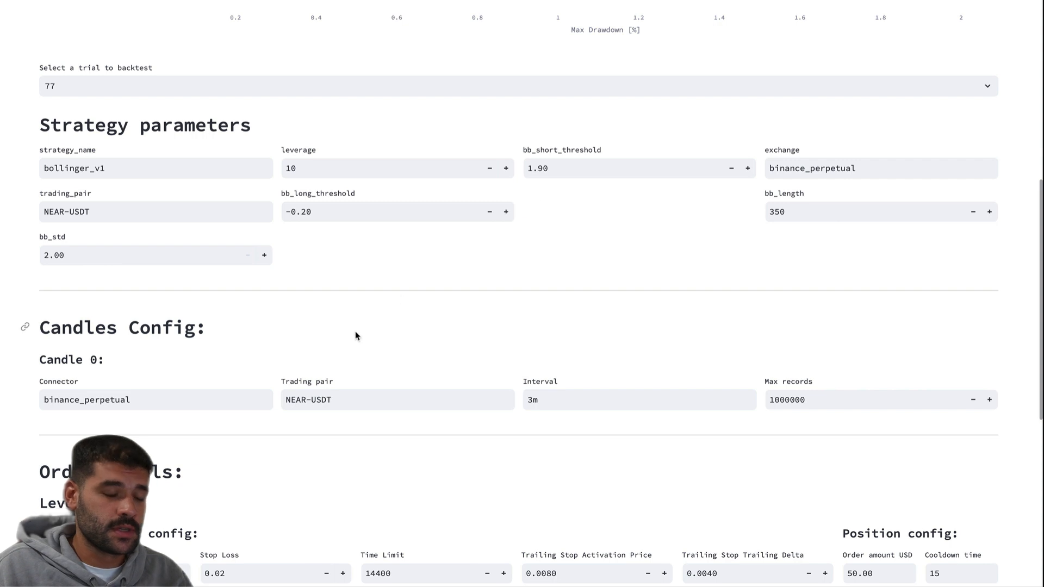
# - Set the backtesting period start to 2023-09-01 and end to 2023-10-01
pyautogui.scroll(-3)
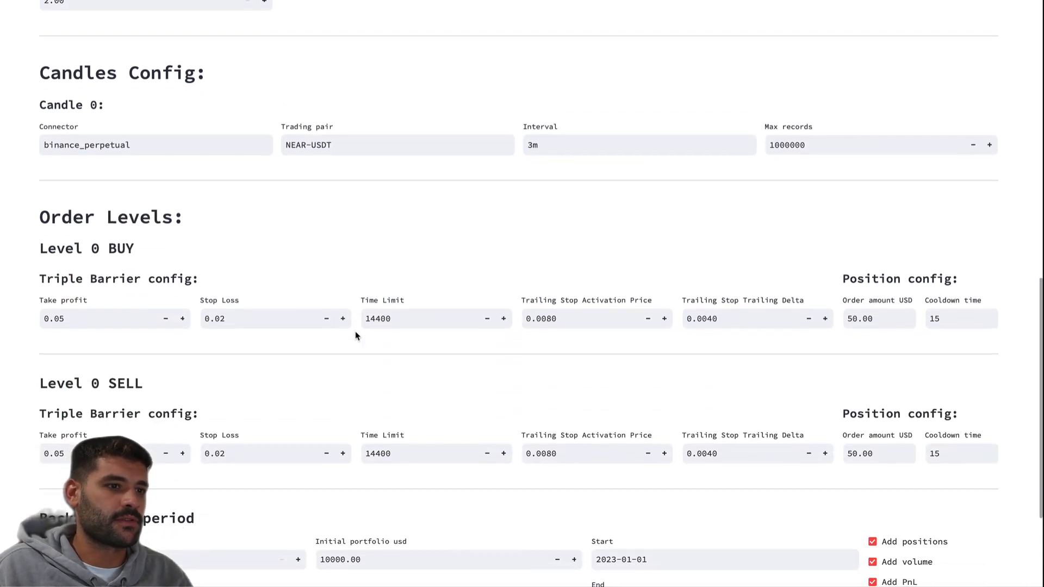
pyautogui.scroll(-3)
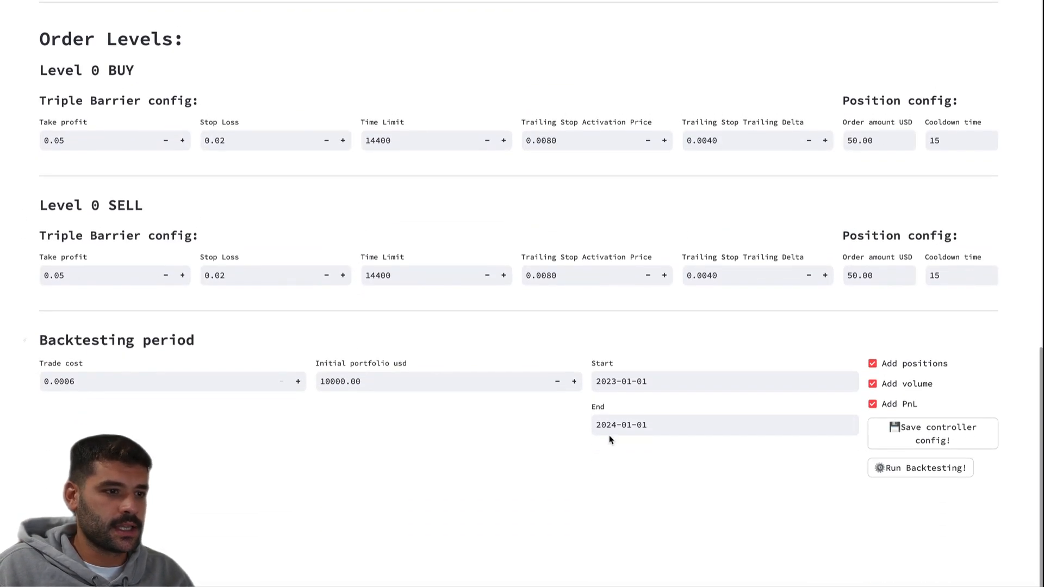
pyautogui.click(724, 381)
pyautogui.write('7')
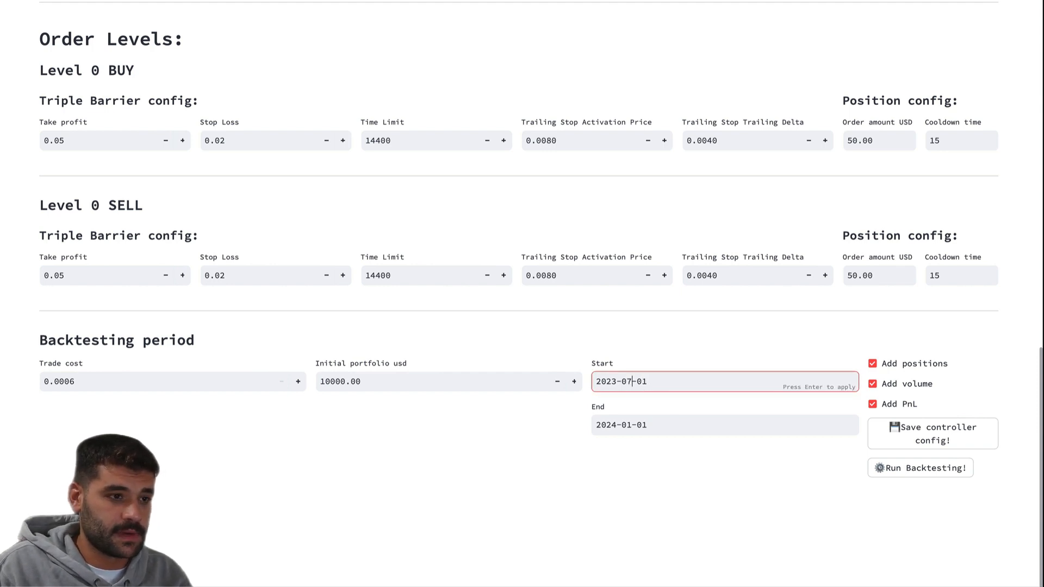
pyautogui.click(724, 425)
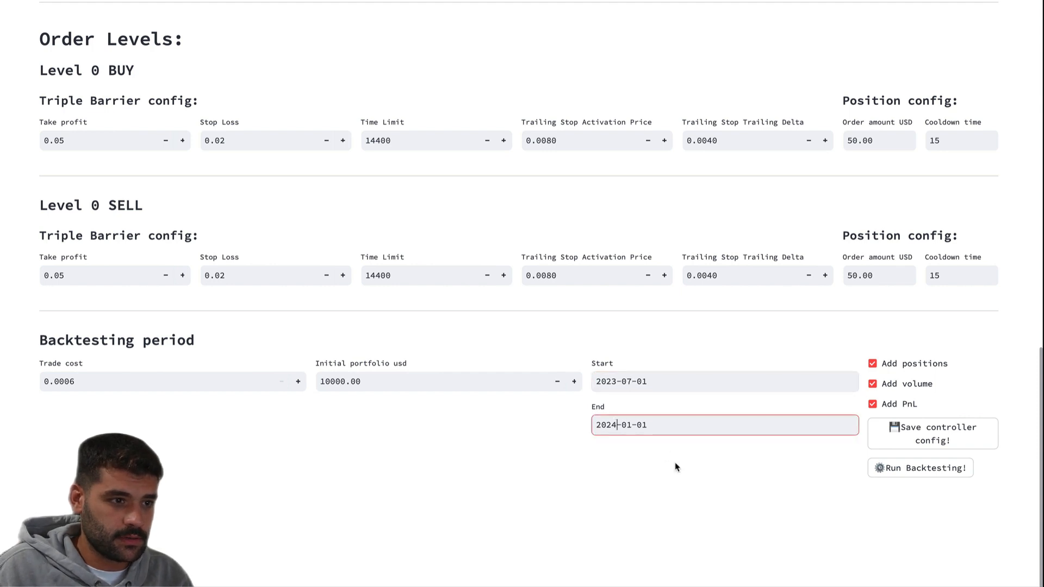
pyautogui.write('2023-01-01')
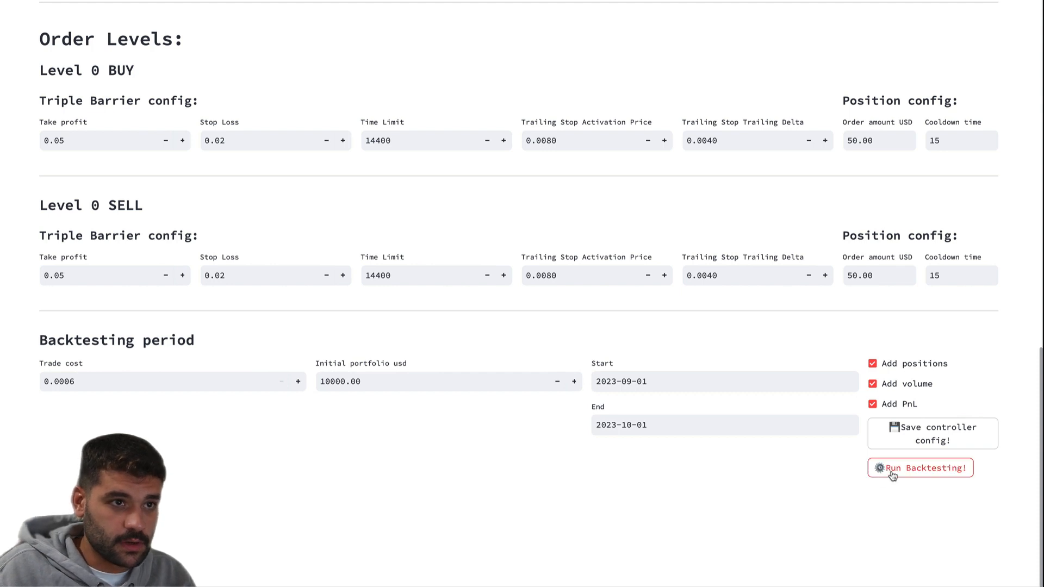
# - Run the backtest for trial 77 and review the NEAR-USDT results: net PnL 2.52, 70% accuracy, 1.96 profit factor
pyautogui.click(920, 468)
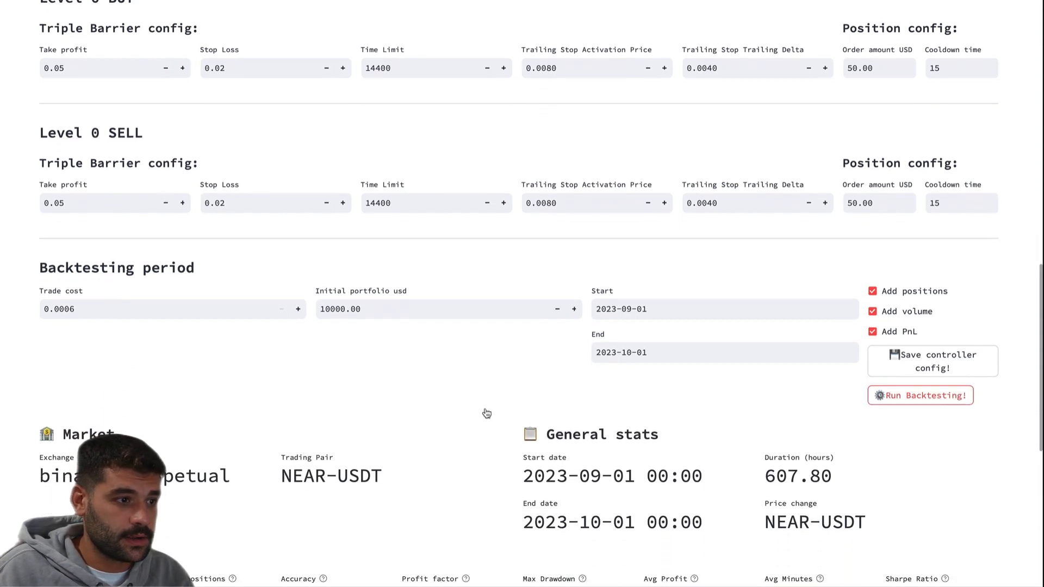
pyautogui.click(920, 395)
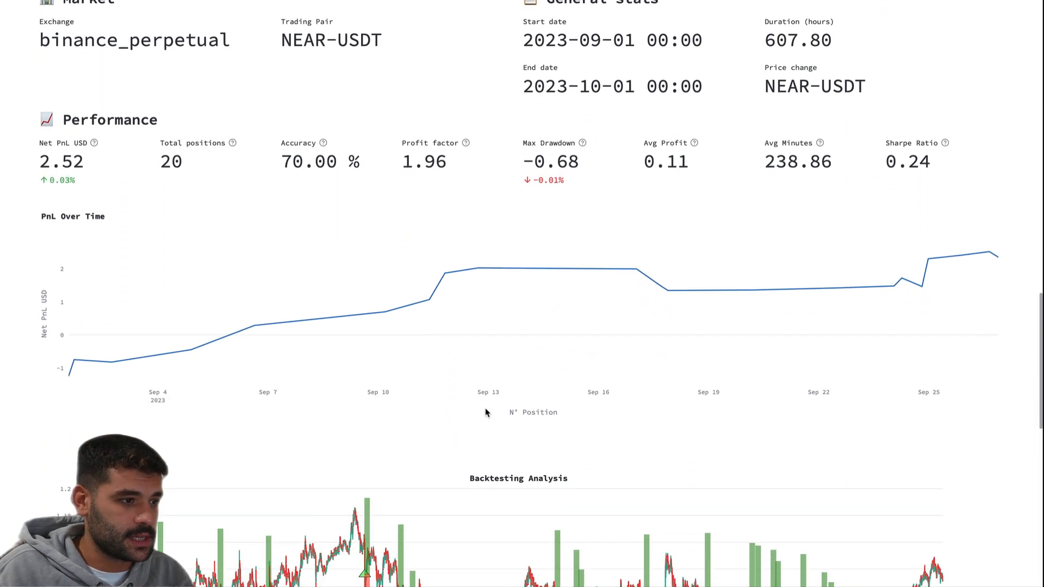
pyautogui.scroll(-3)
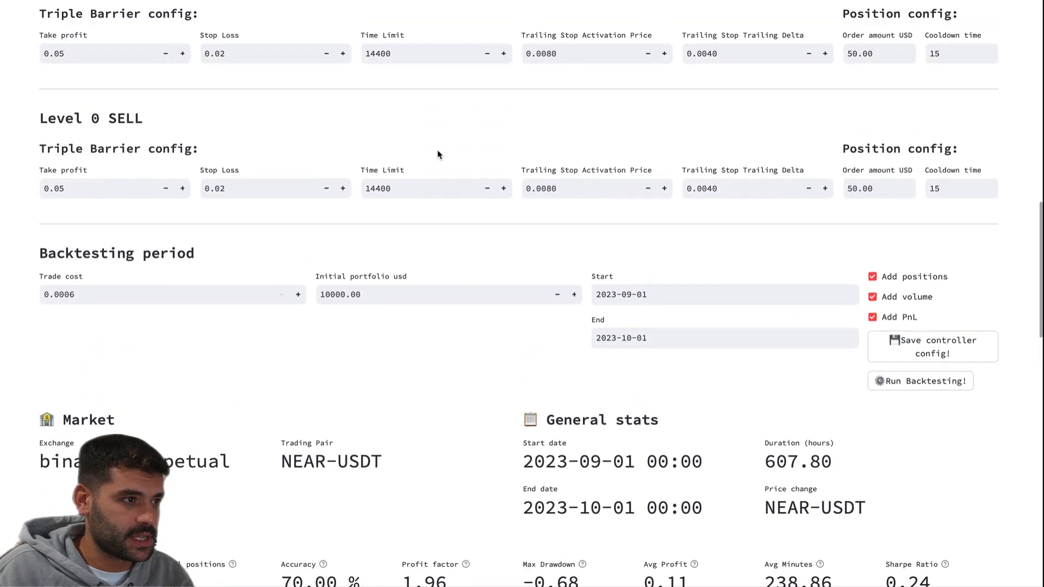
pyautogui.scroll(3)
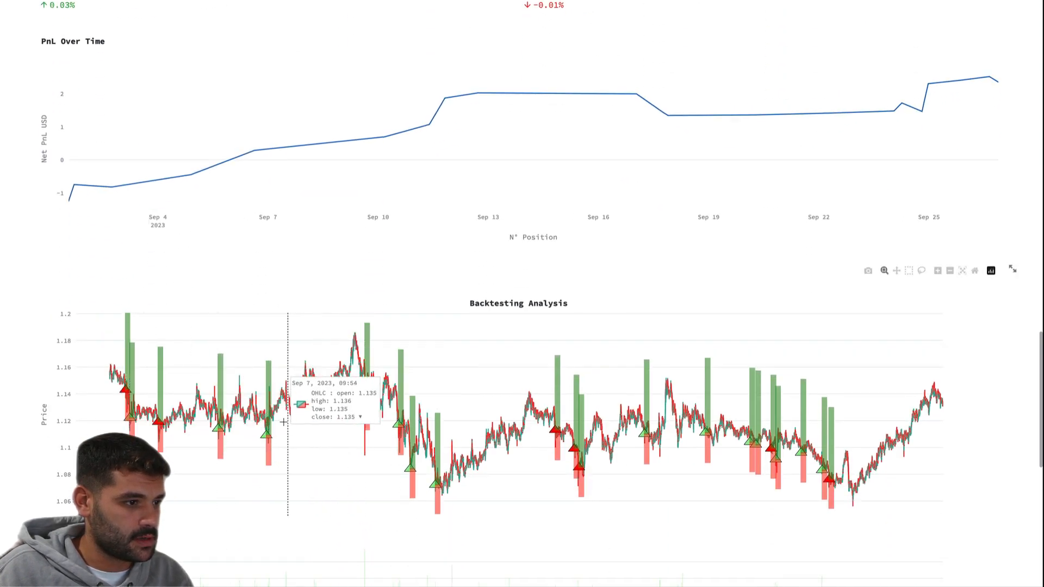
pyautogui.moveTo(526, 337)
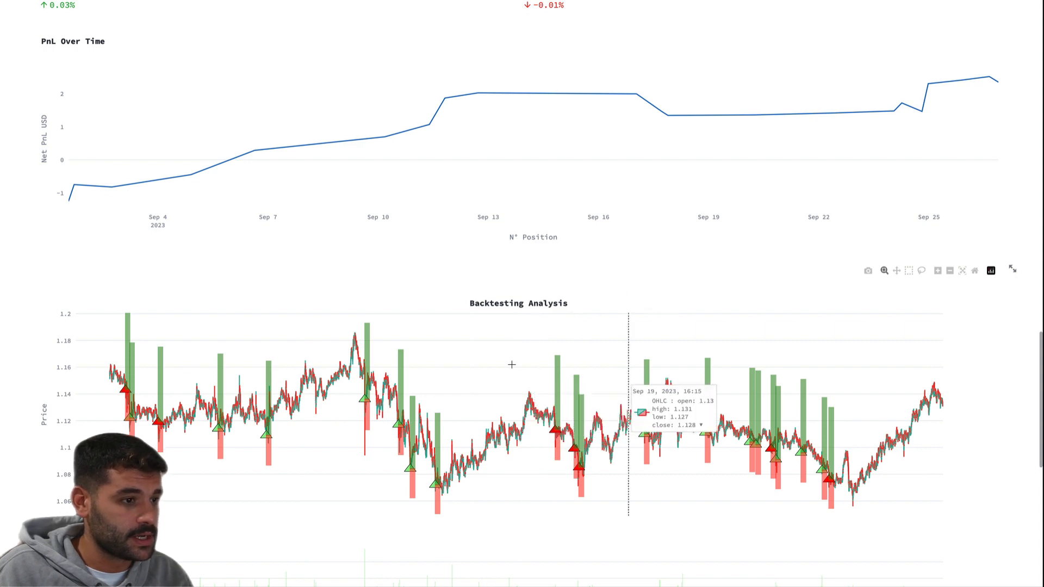
pyautogui.moveTo(422, 485)
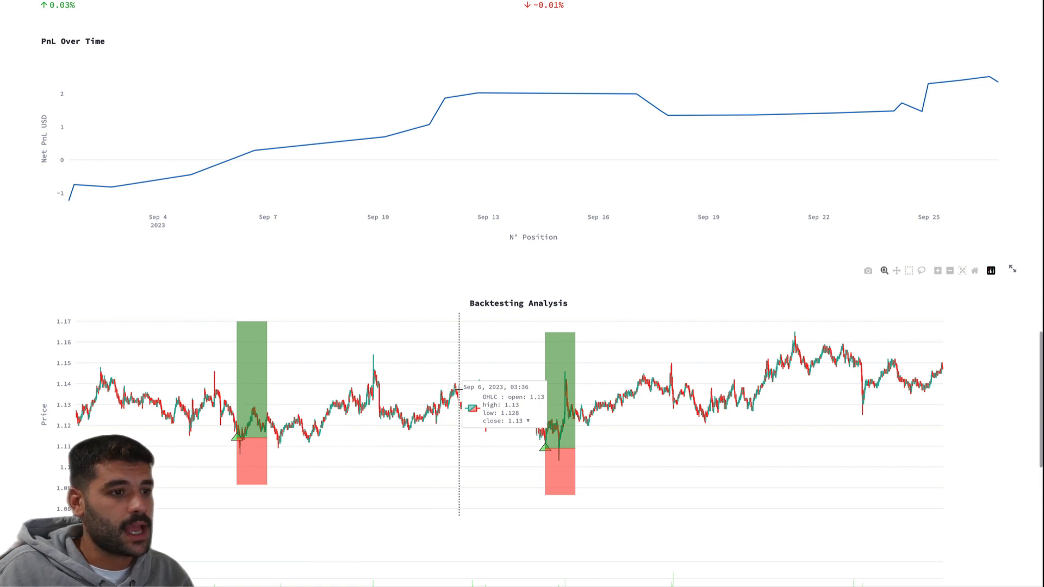
pyautogui.moveTo(587, 406)
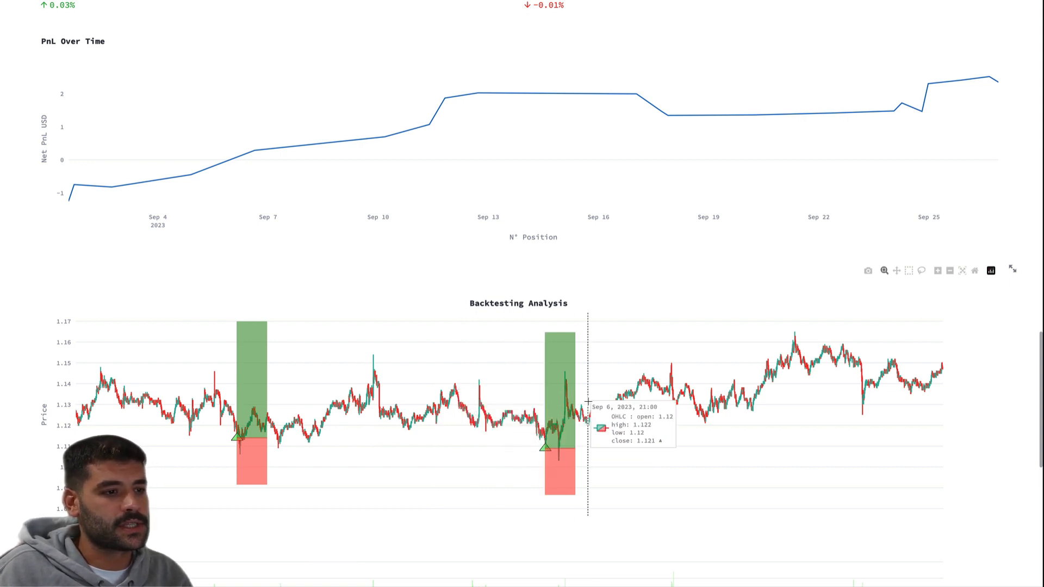
pyautogui.moveTo(754, 379)
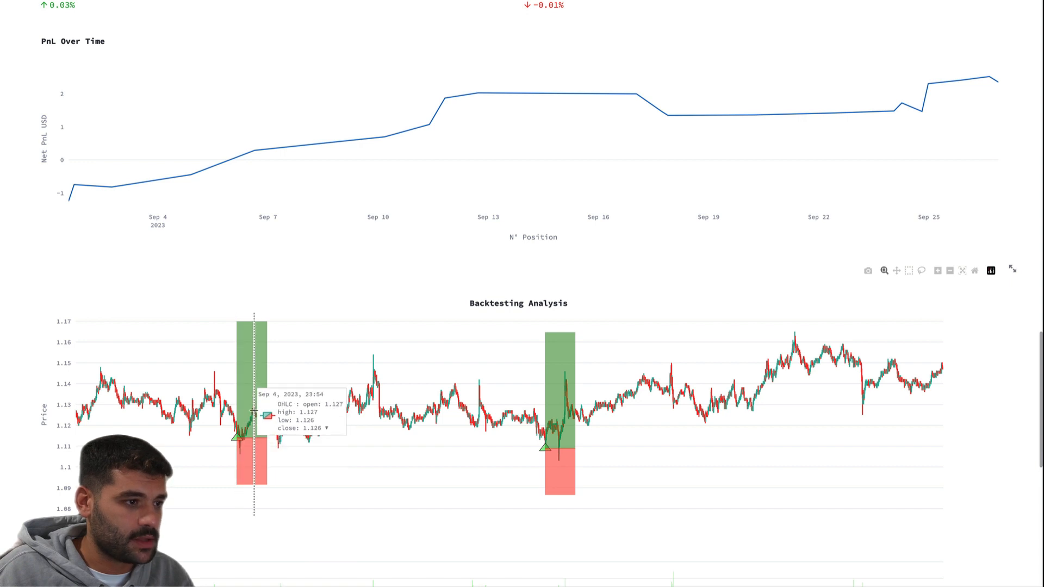
pyautogui.moveTo(254, 417)
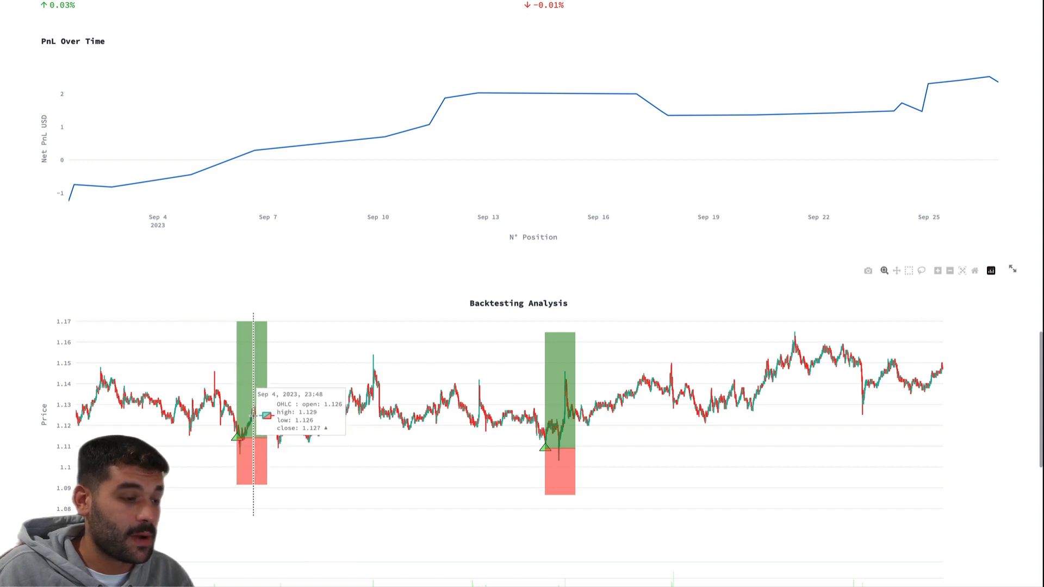
pyautogui.moveTo(260, 427)
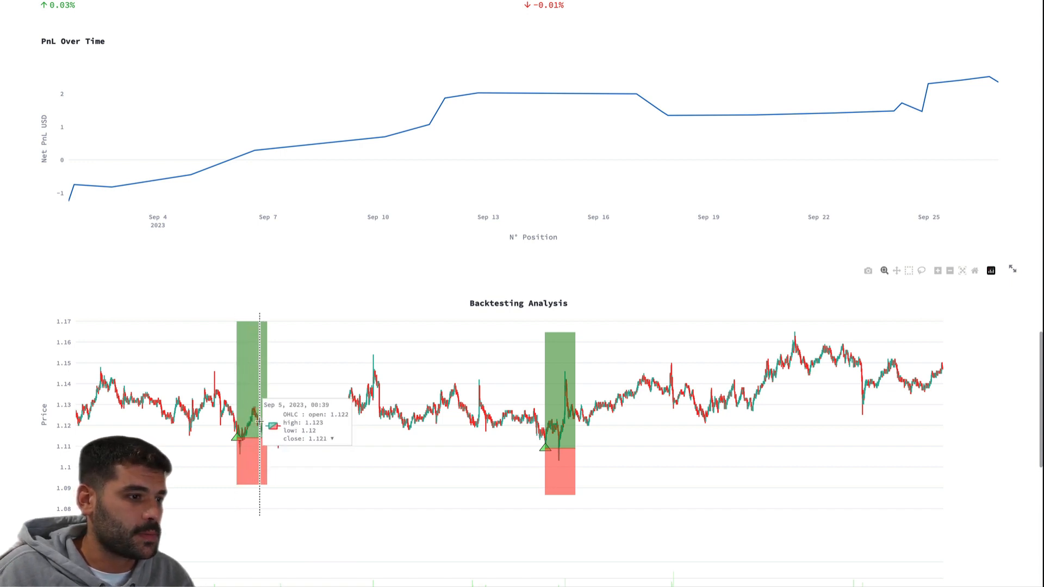
pyautogui.moveTo(393, 318)
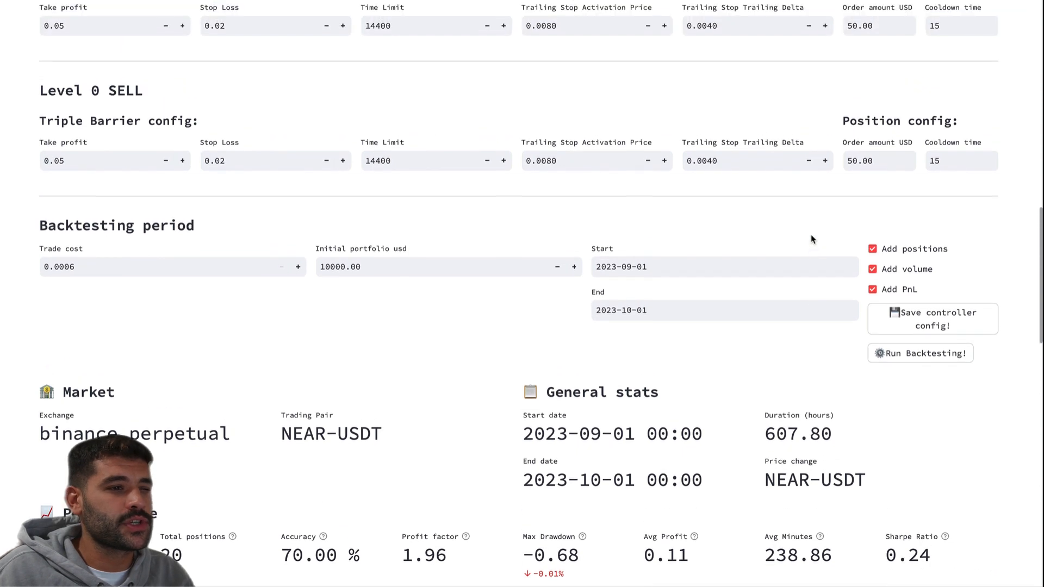
# - Change the Candles Config Max records from 1000000 to 500, keeping the September 2023 period
pyautogui.scroll(3)
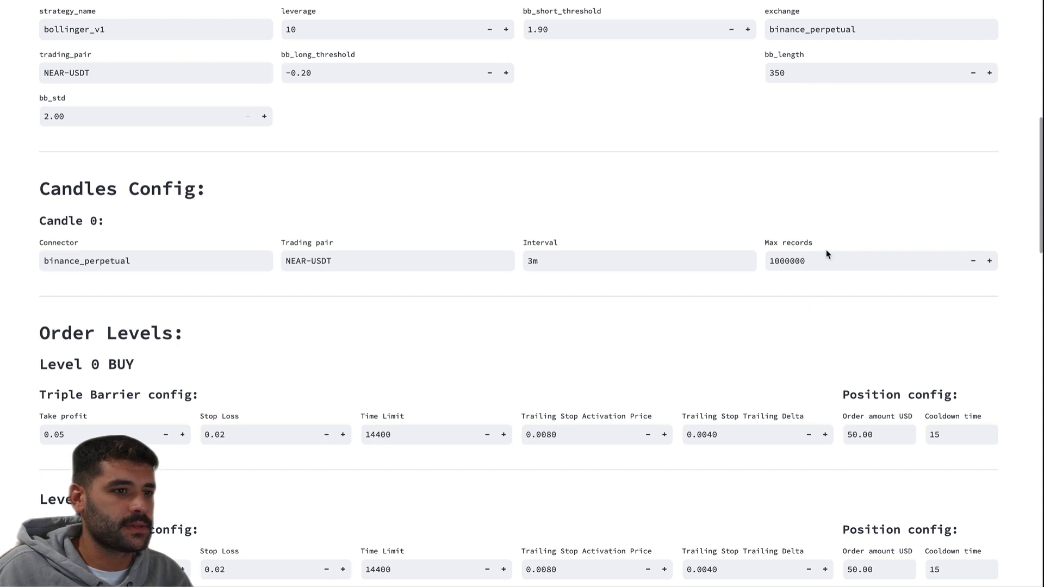
pyautogui.click(866, 260)
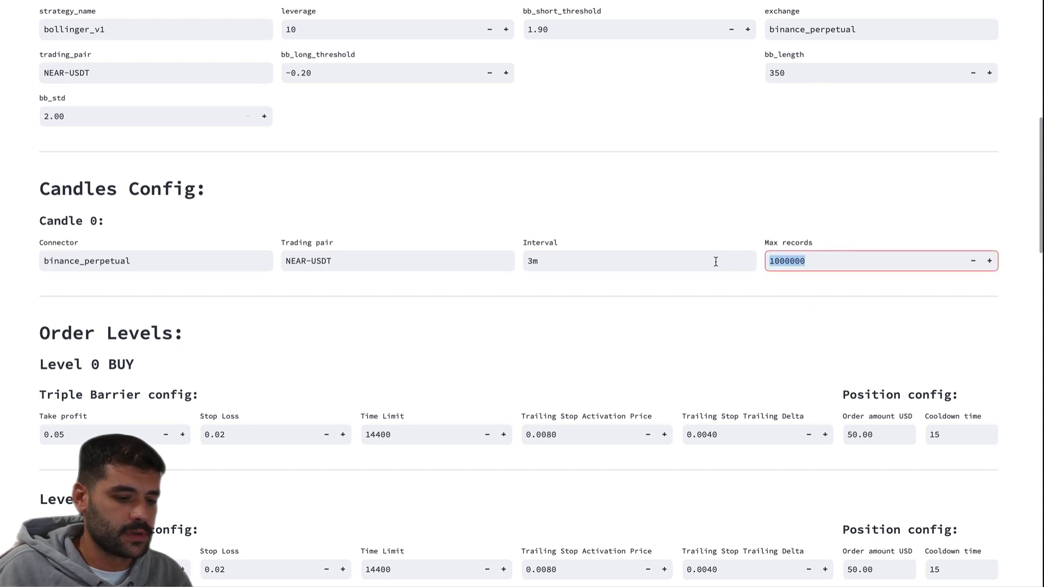
pyautogui.write('500')
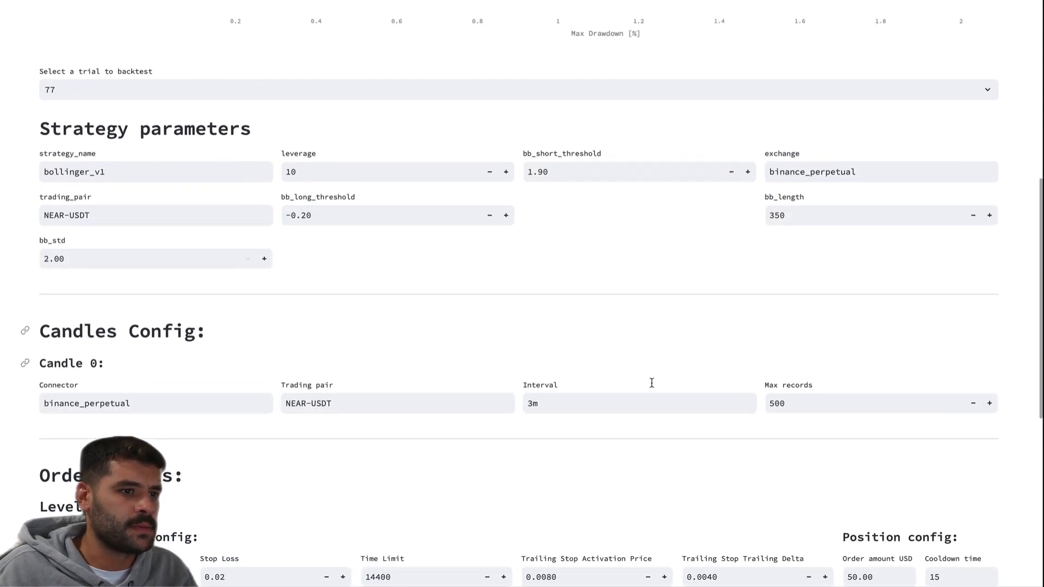
pyautogui.scroll(-3)
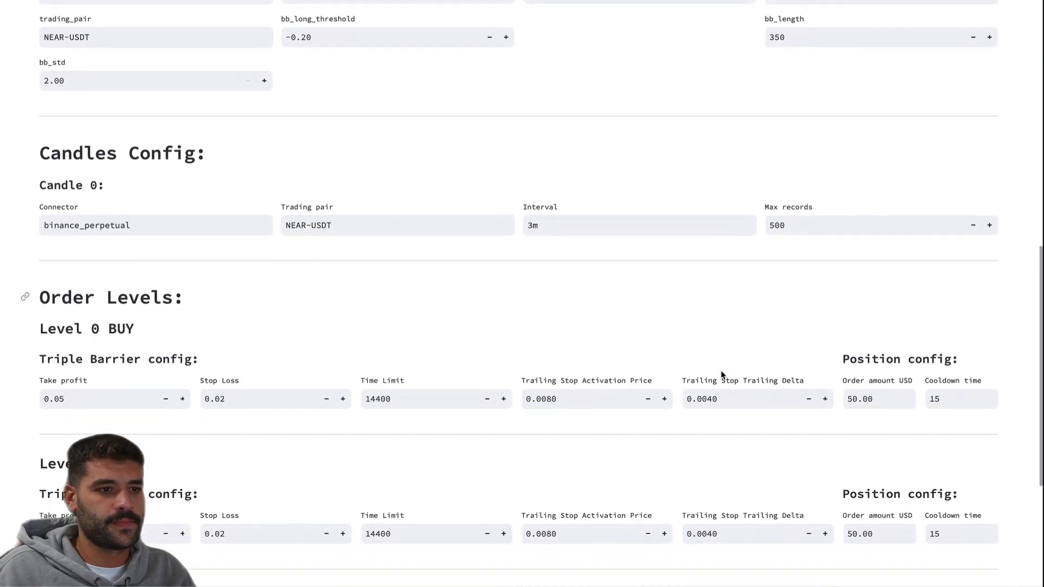
pyautogui.scroll(-3)
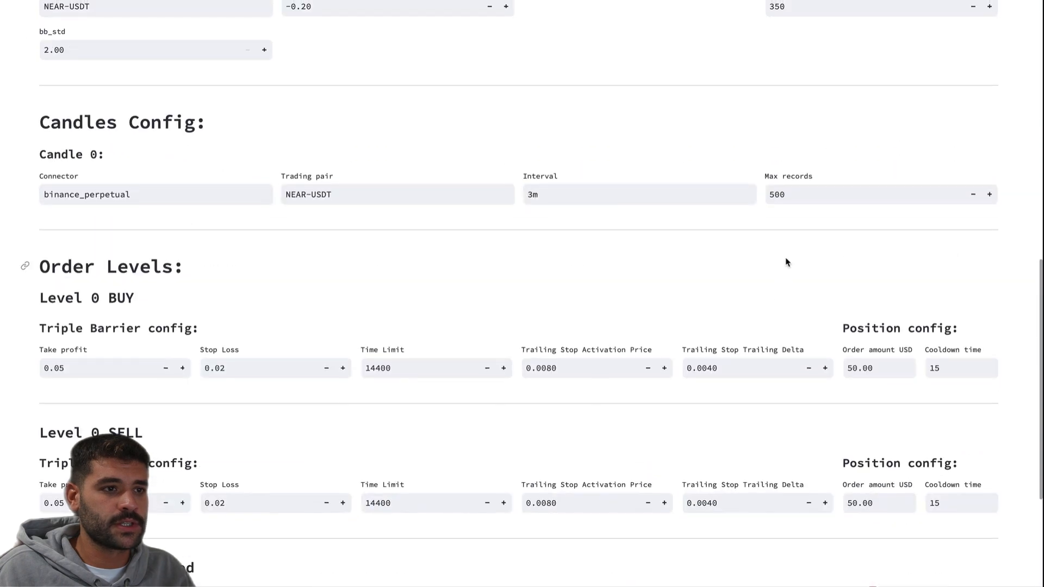
pyautogui.scroll(-3)
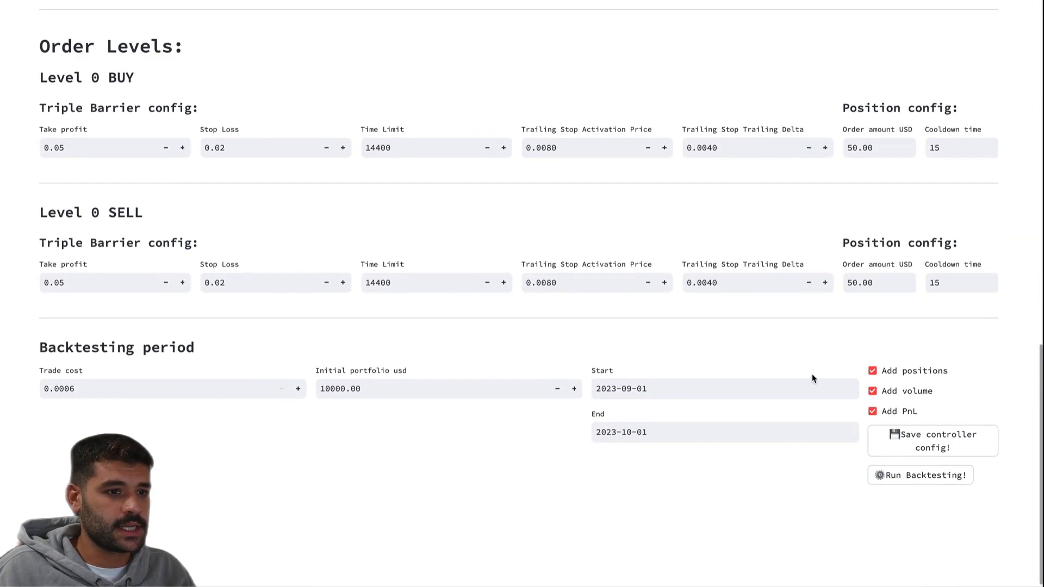
pyautogui.moveTo(718, 347)
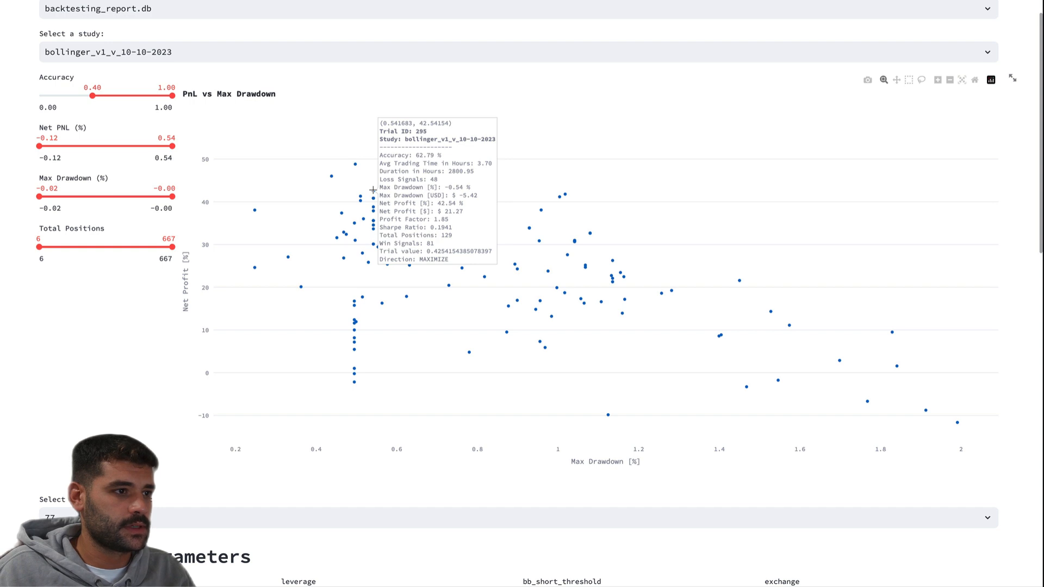
# - Load trial 295 from the PnL vs Max Drawdown plot and review its order levels
pyautogui.click(520, 518)
pyautogui.write('295')
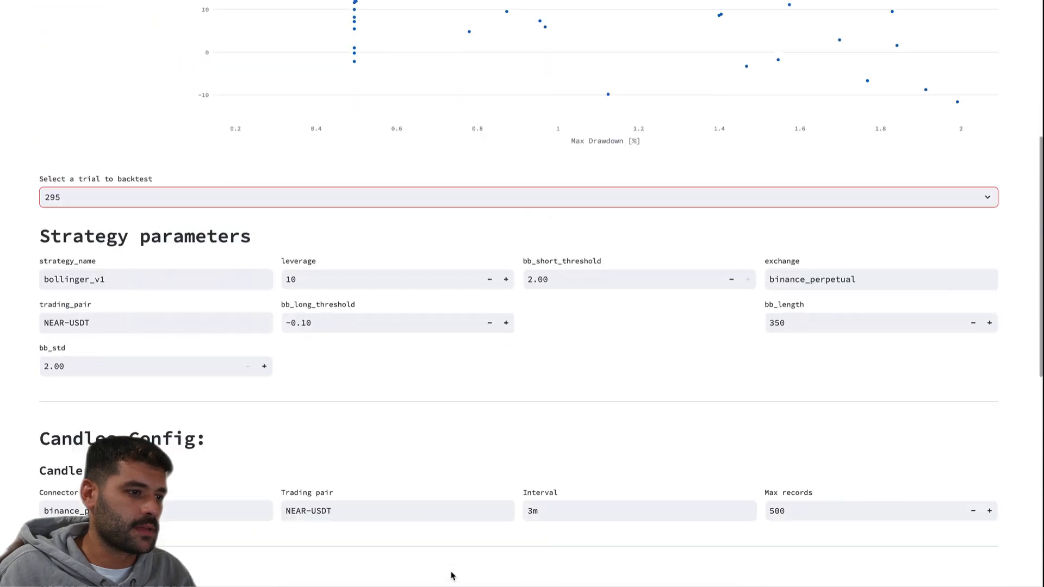
pyautogui.scroll(-3)
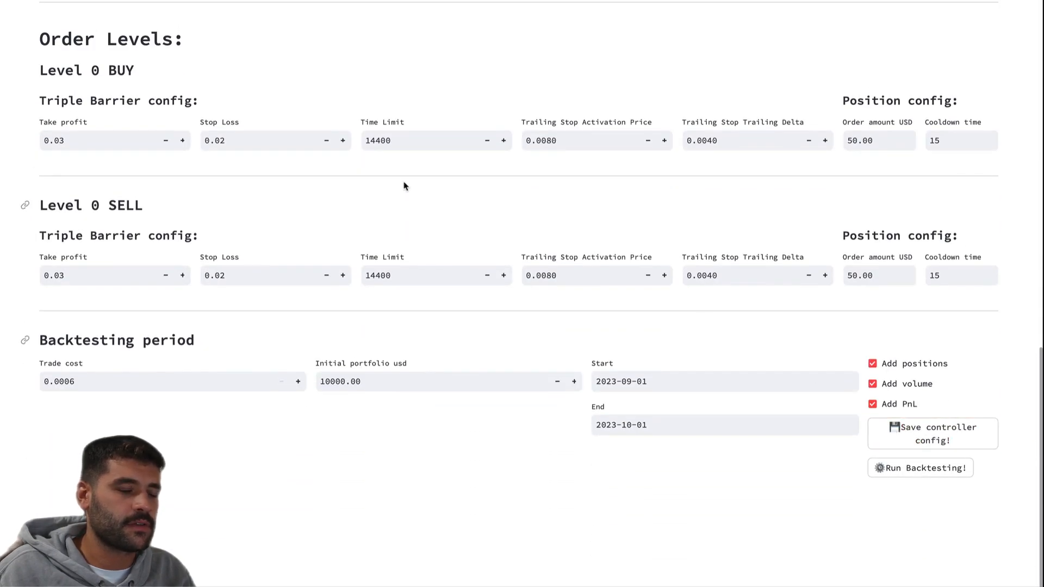
pyautogui.scroll(-3)
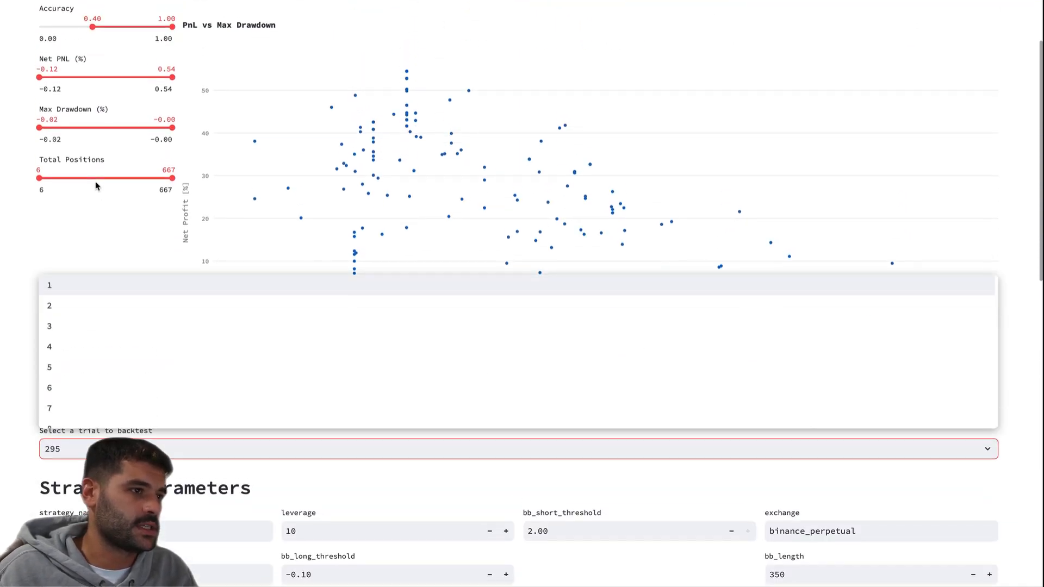
pyautogui.moveTo(330, 112)
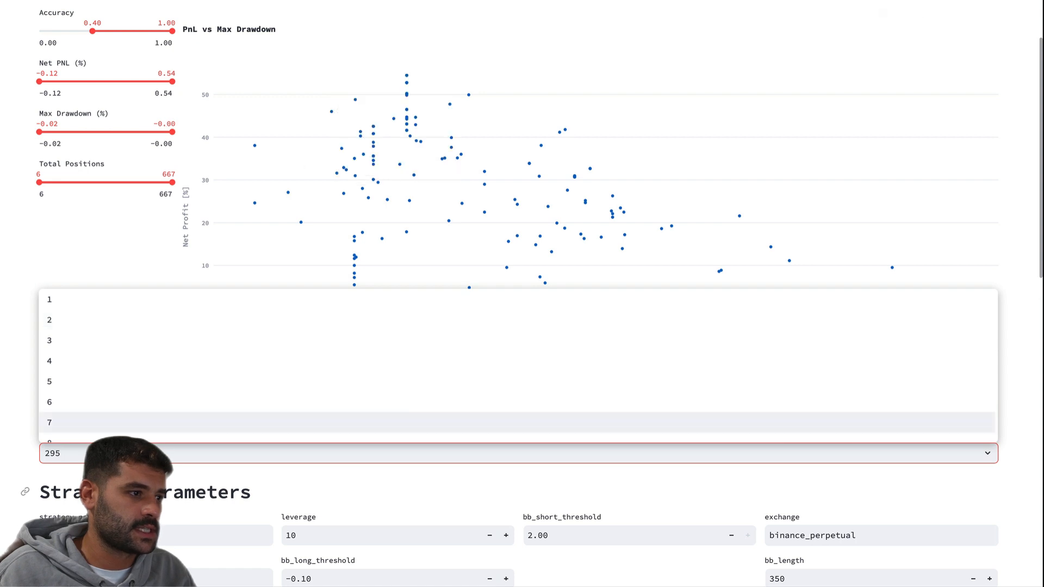
# - Select trial 58, loading its parameters with bb_short_threshold 1.60 and time limit 18000
pyautogui.write('58')
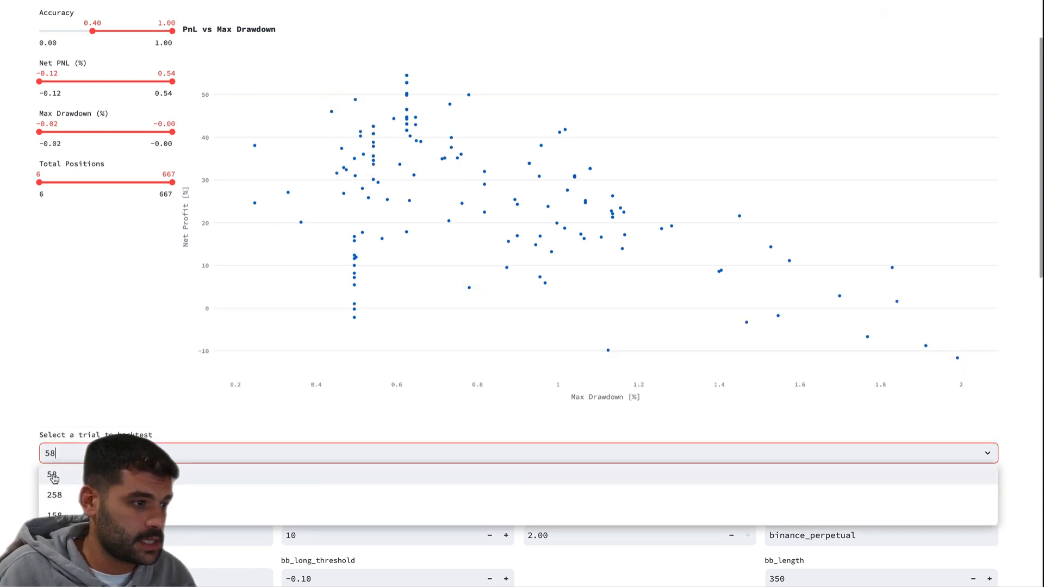
pyautogui.scroll(-3)
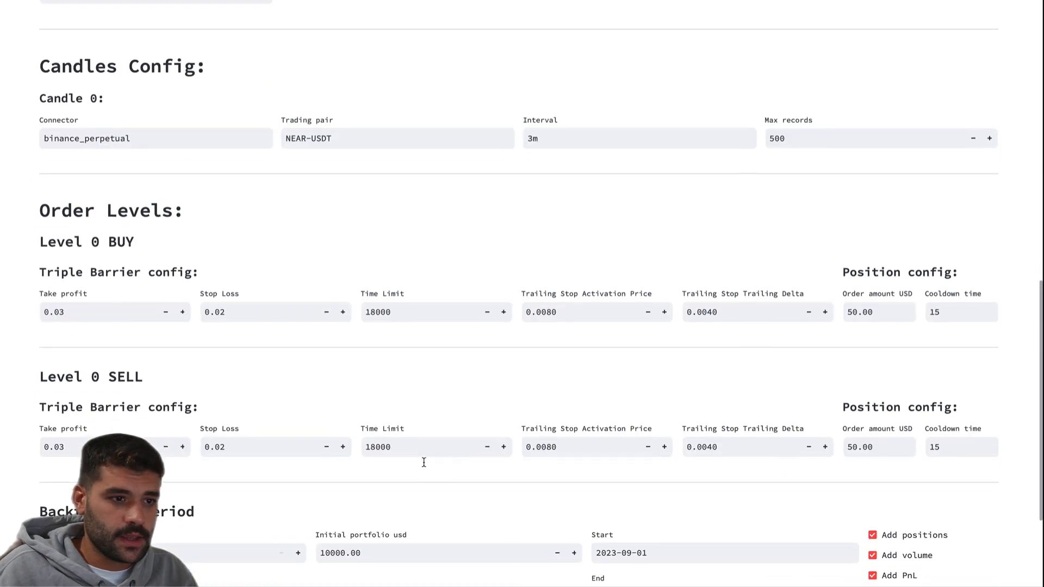
pyautogui.scroll(-3)
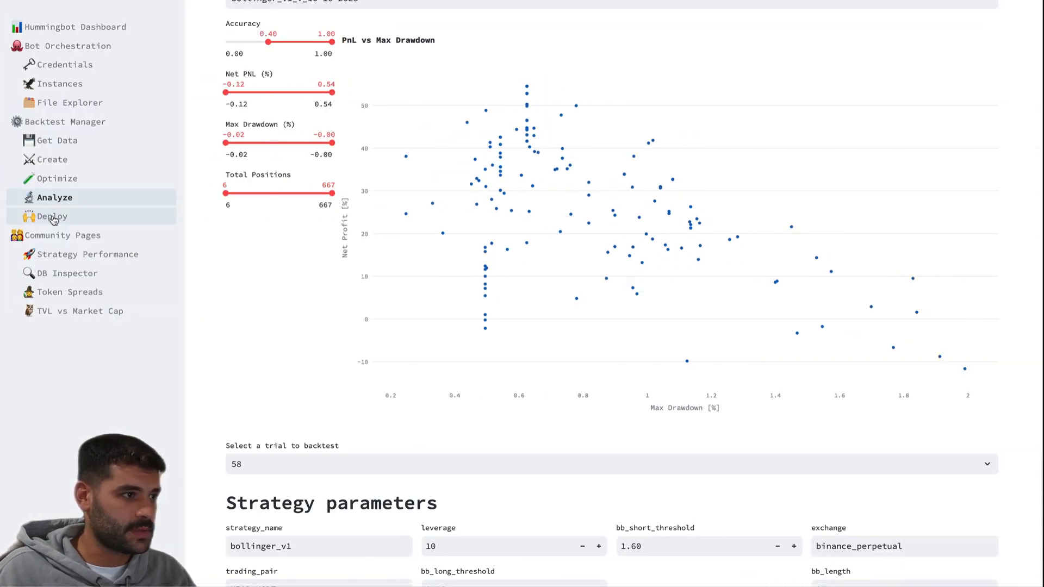
# - On the Deploy page, check the NEAR-USDT bollinger_v1 configs 295, 77 and 58 for launch
pyautogui.click(52, 217)
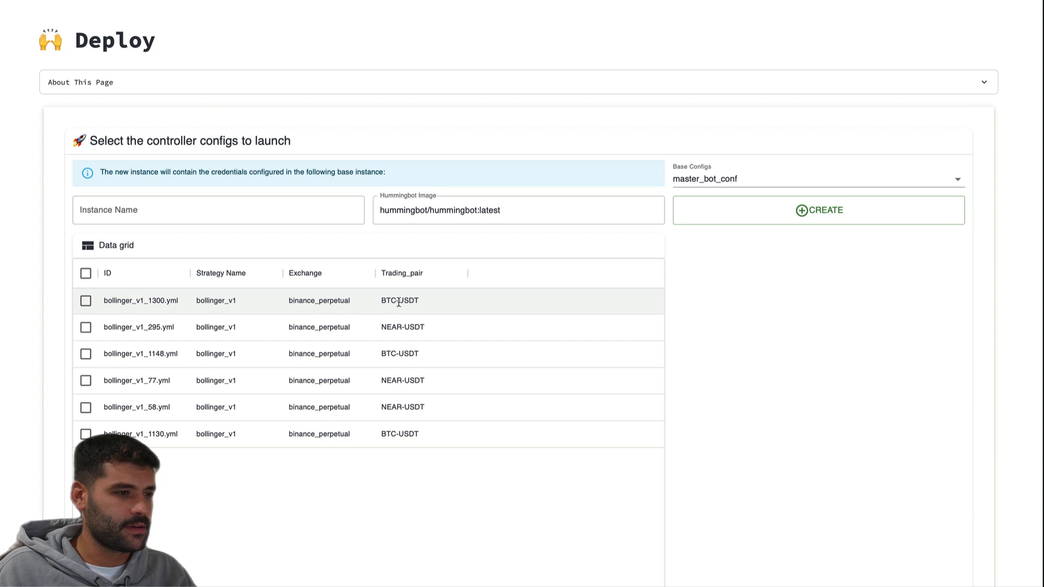
pyautogui.moveTo(389, 381)
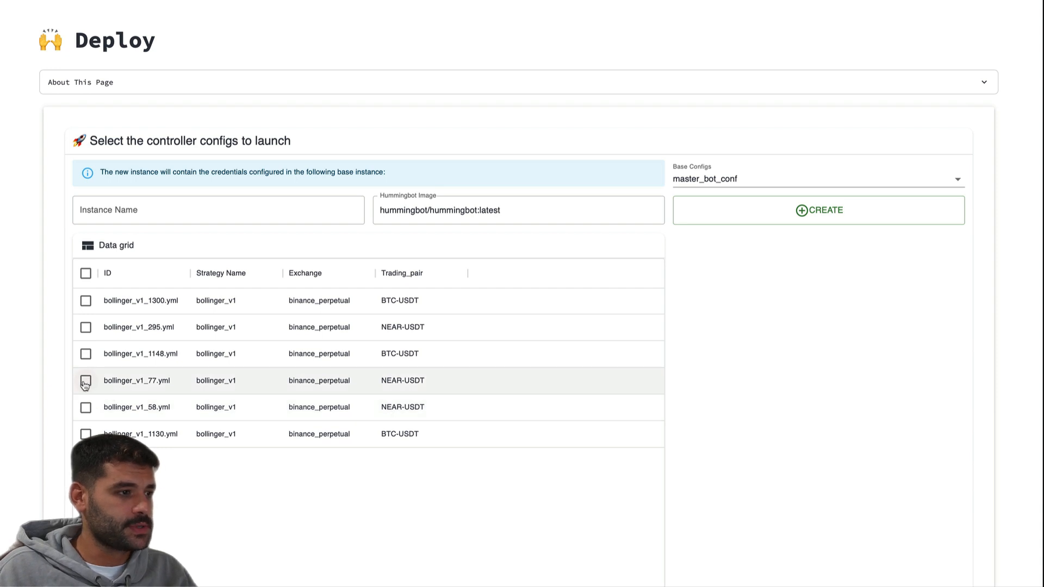
pyautogui.click(85, 381)
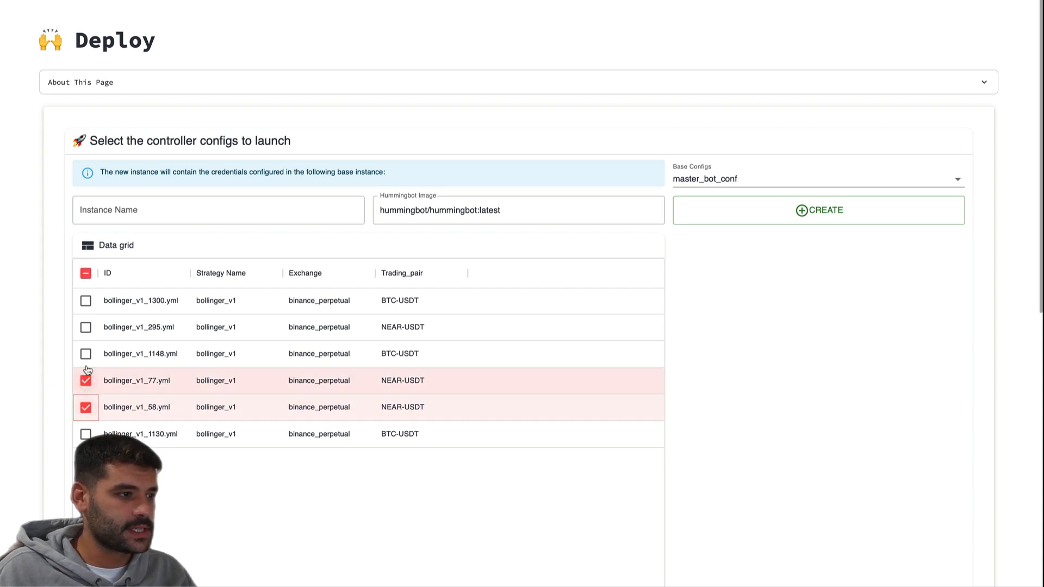
pyautogui.click(85, 327)
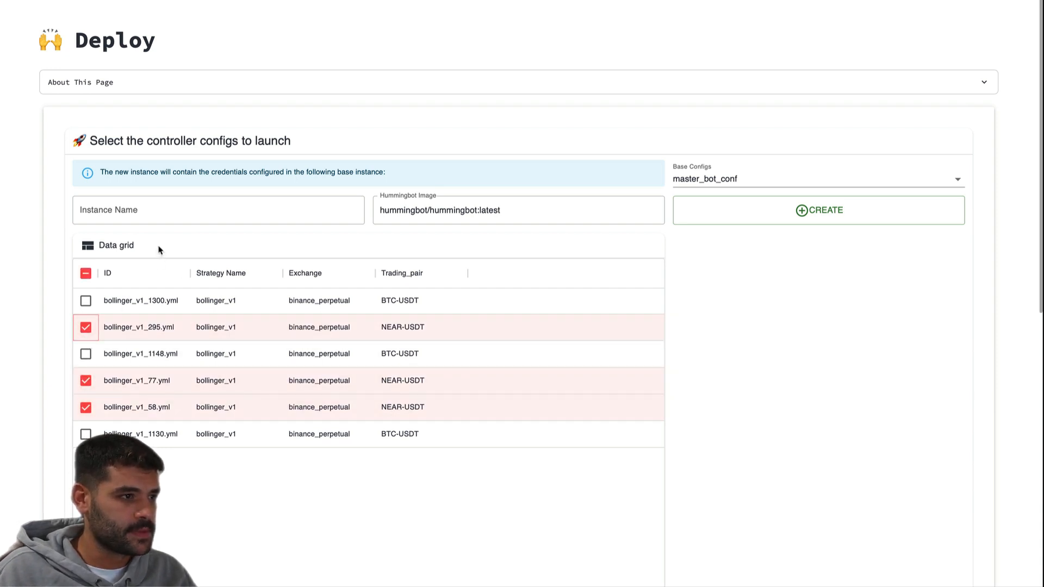
# - Name the new instance bollingnear
pyautogui.write('B')
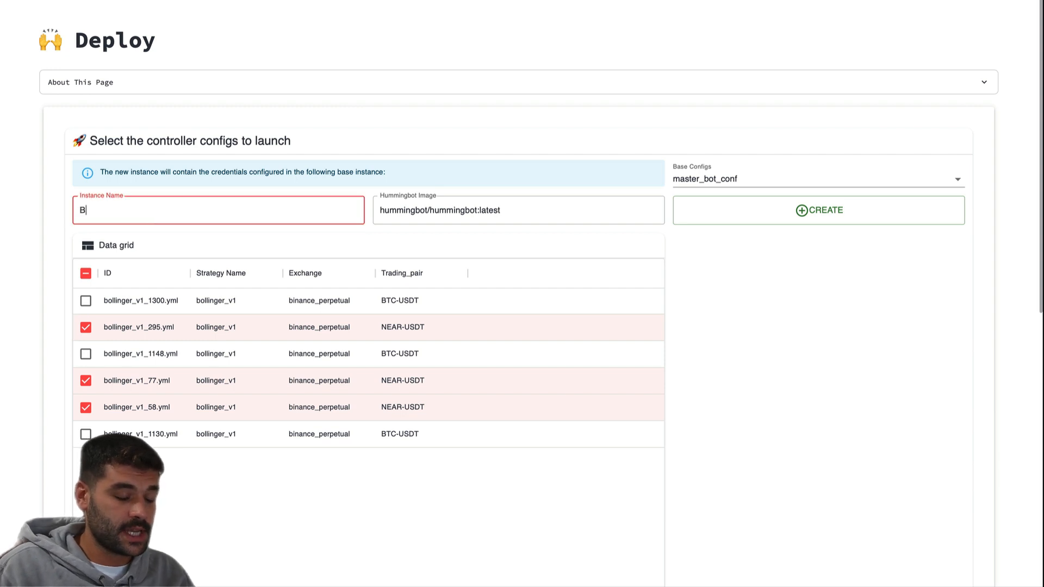
pyautogui.write('olling')
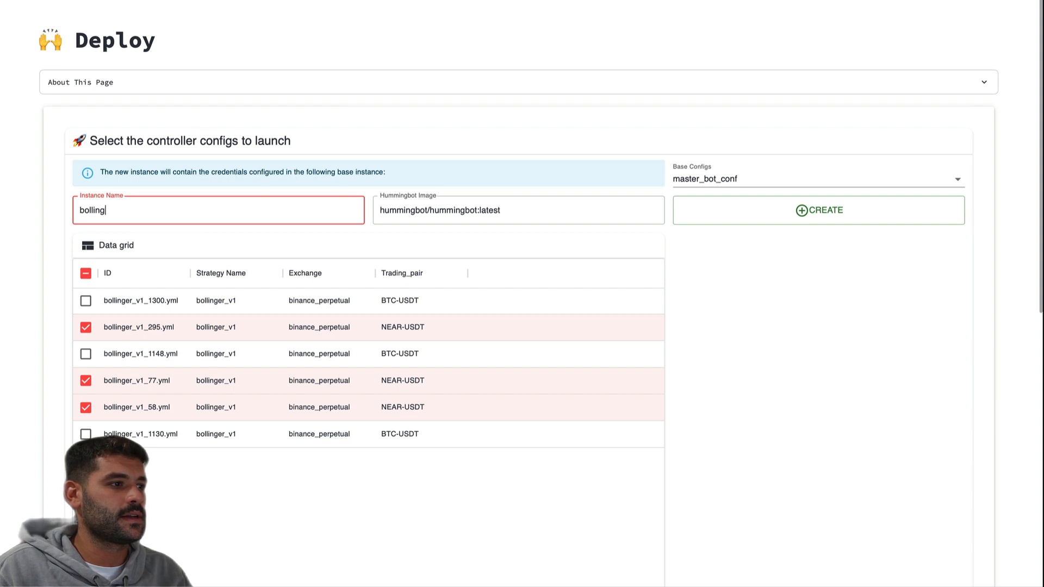
pyautogui.write('near')
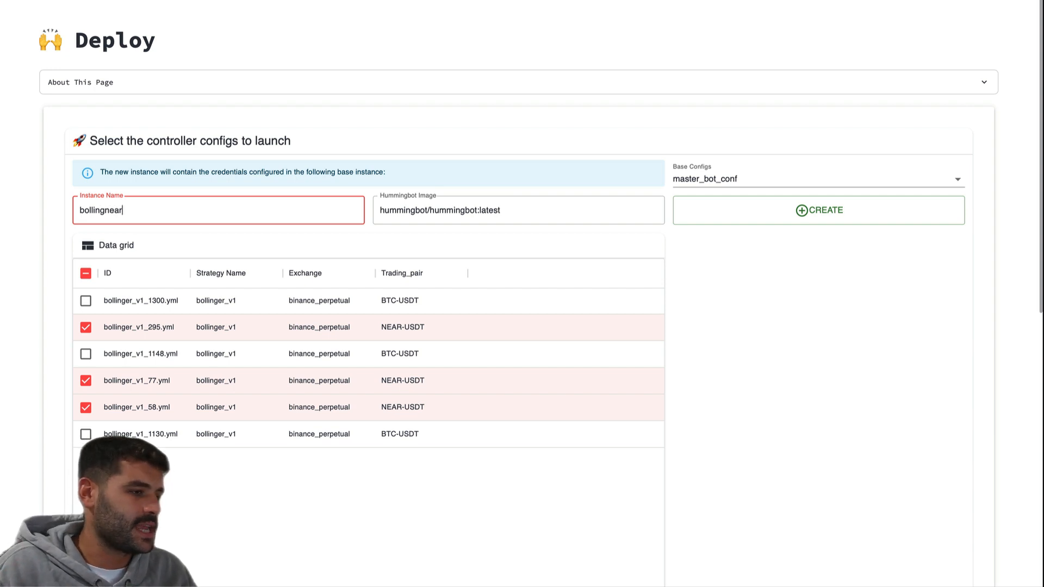
pyautogui.click(517, 210)
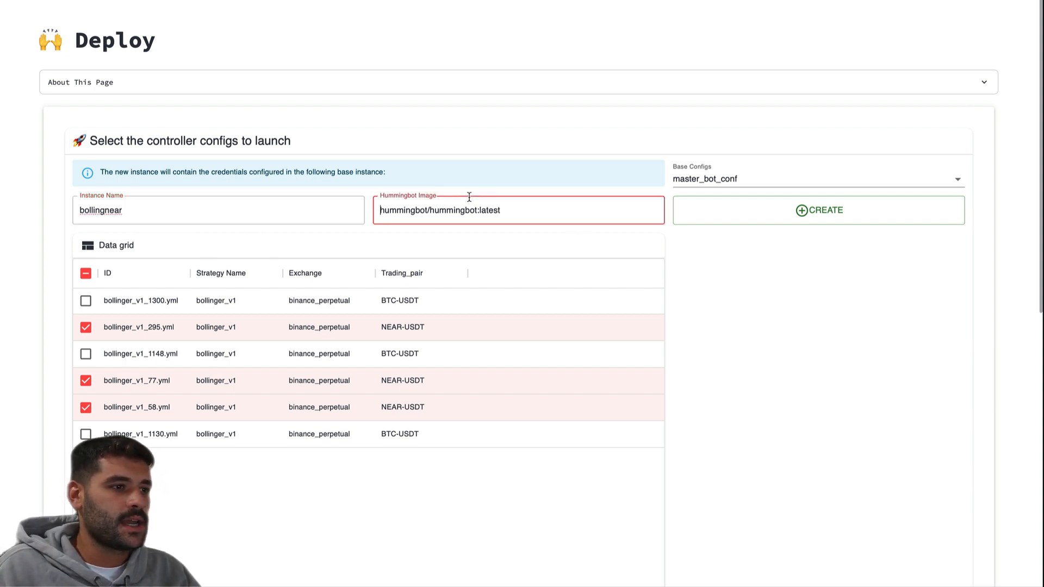
pyautogui.moveTo(308, 394)
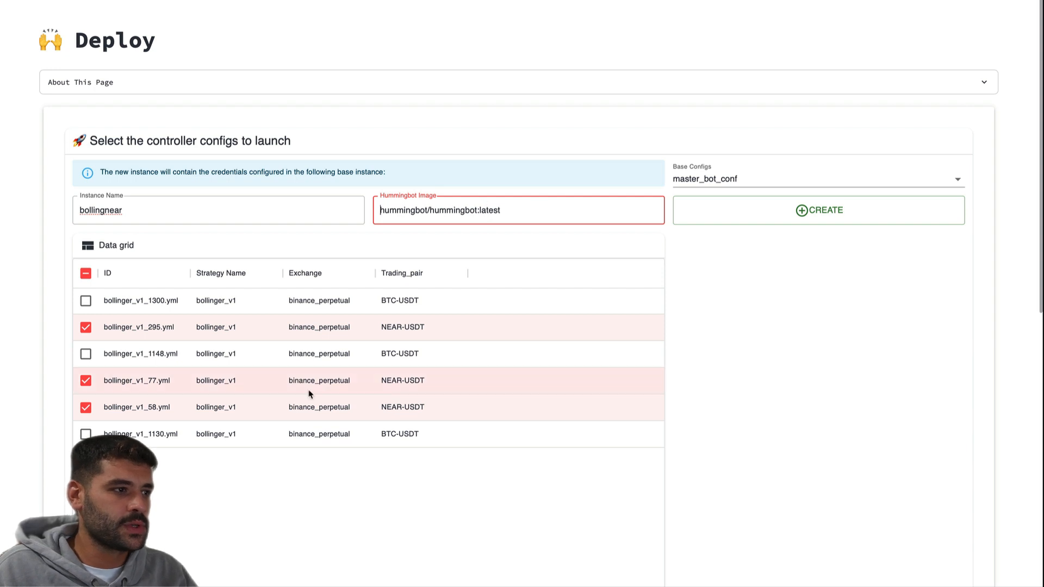
pyautogui.moveTo(637, 270)
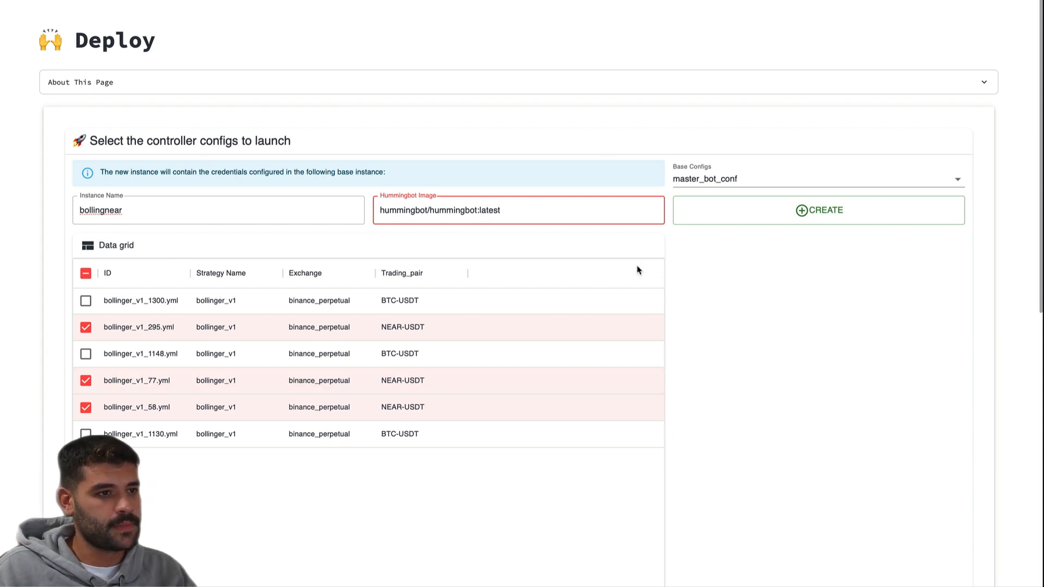
pyautogui.moveTo(710, 274)
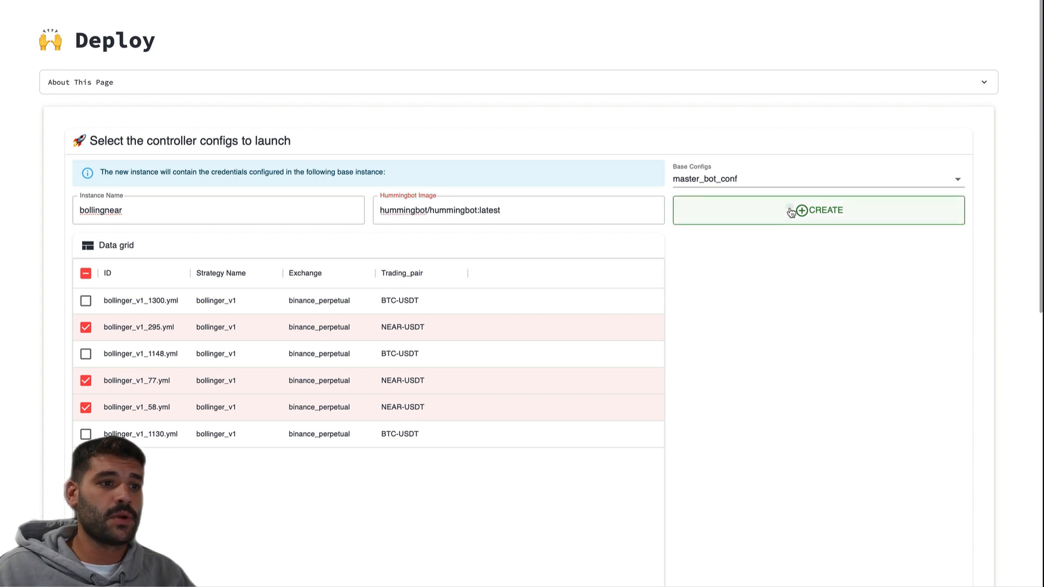
# - Create the instance and go to the Instances page listing hummingbot-bollingnear as running
pyautogui.click(818, 210)
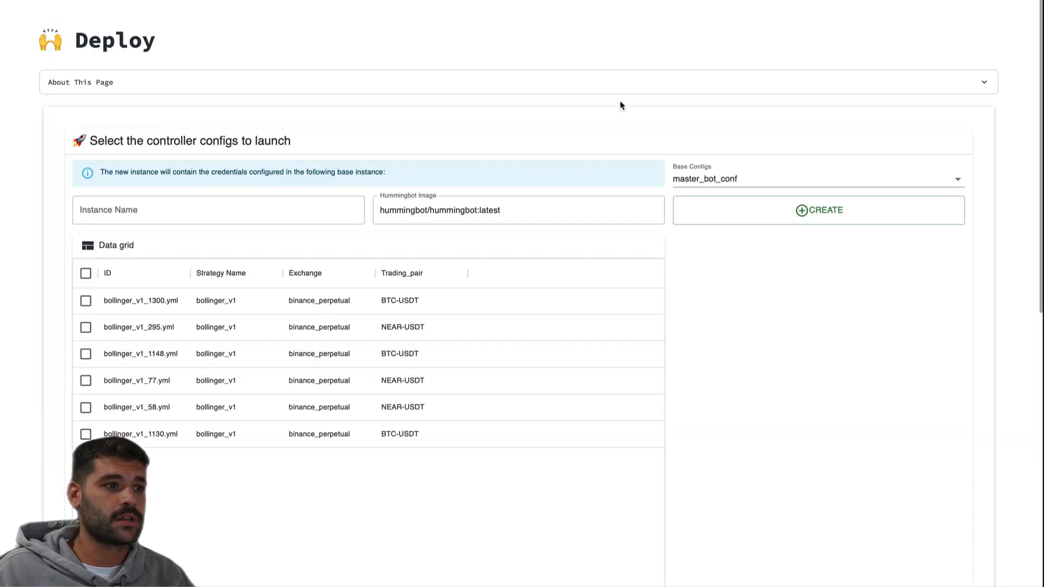
pyautogui.click(517, 210)
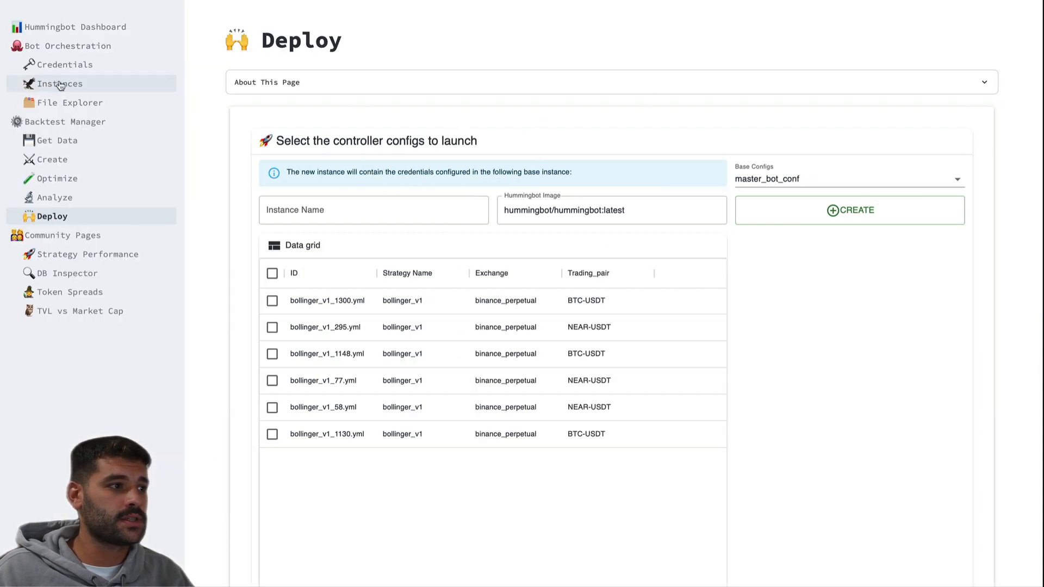
pyautogui.click(60, 84)
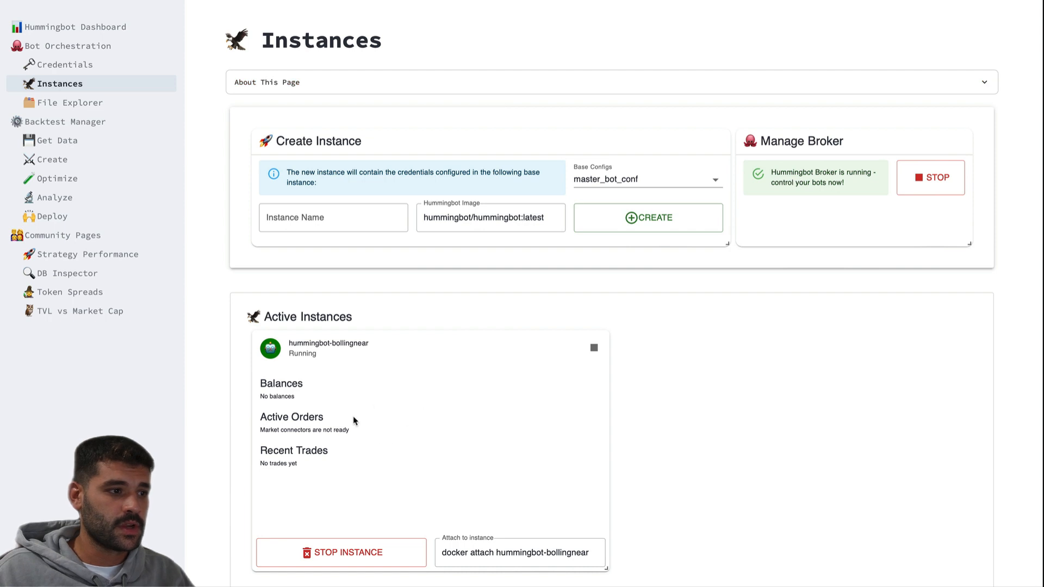
pyautogui.moveTo(511, 389)
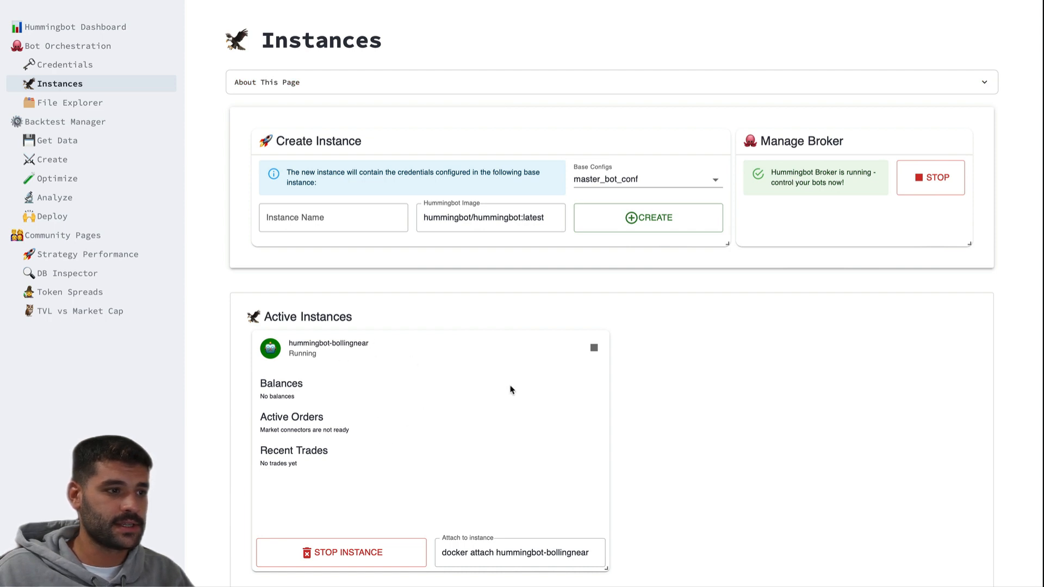
# - Select the docker attach command for hummingbot-bollingnear to reach its terminal
pyautogui.scroll(-3)
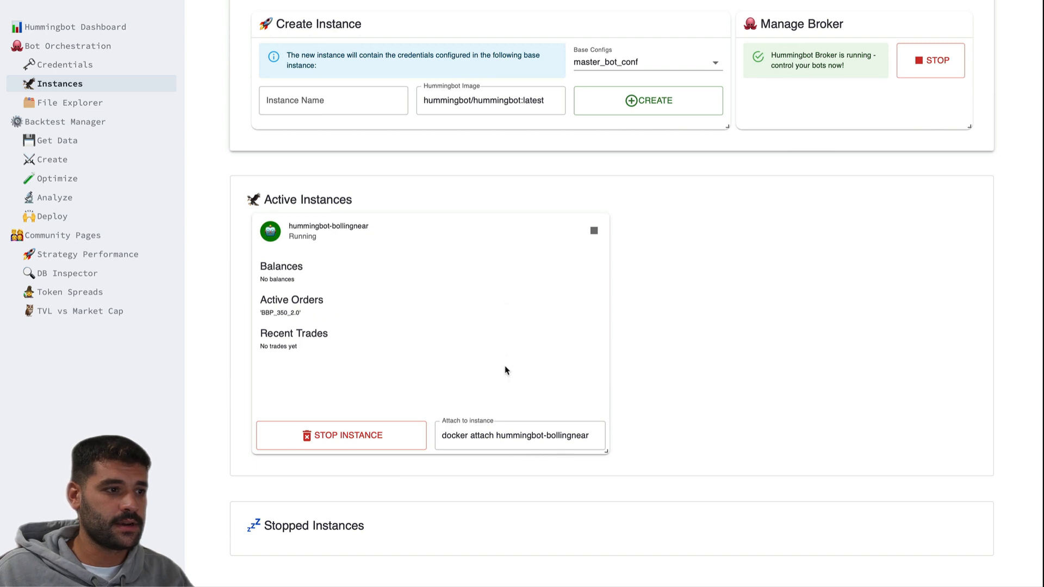
pyautogui.doubleClick(521, 435)
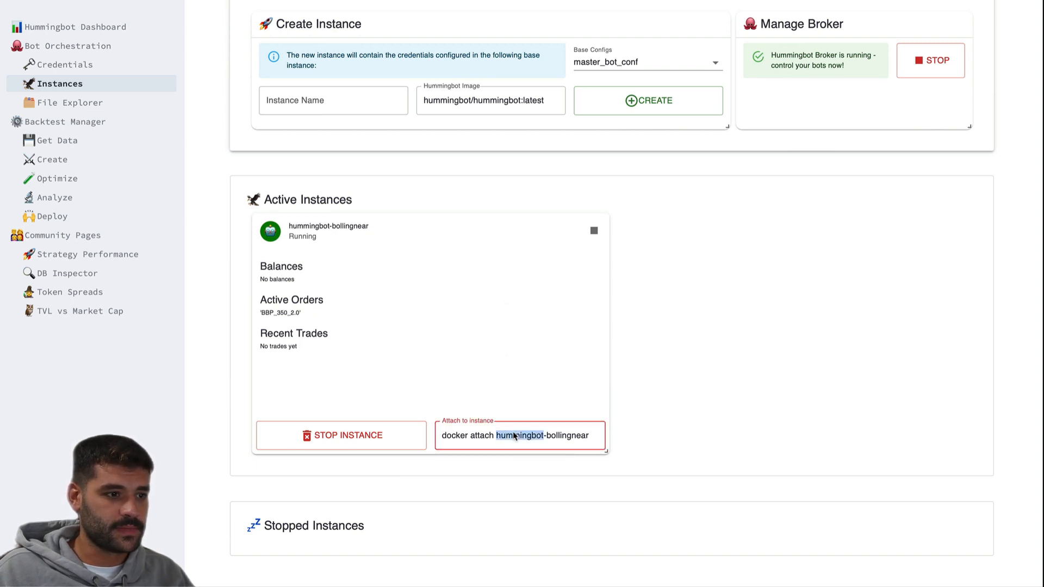
pyautogui.click(494, 356)
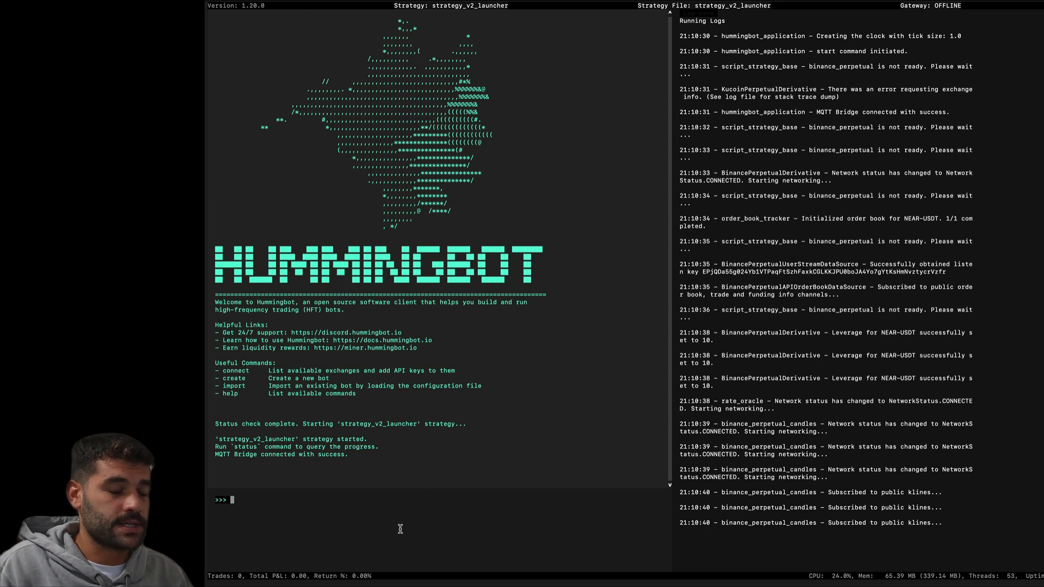
# - Run status --live in the attached terminal to show the NEAR-USDT bollinger_v1 controllers' live status
pyautogui.write('status --')
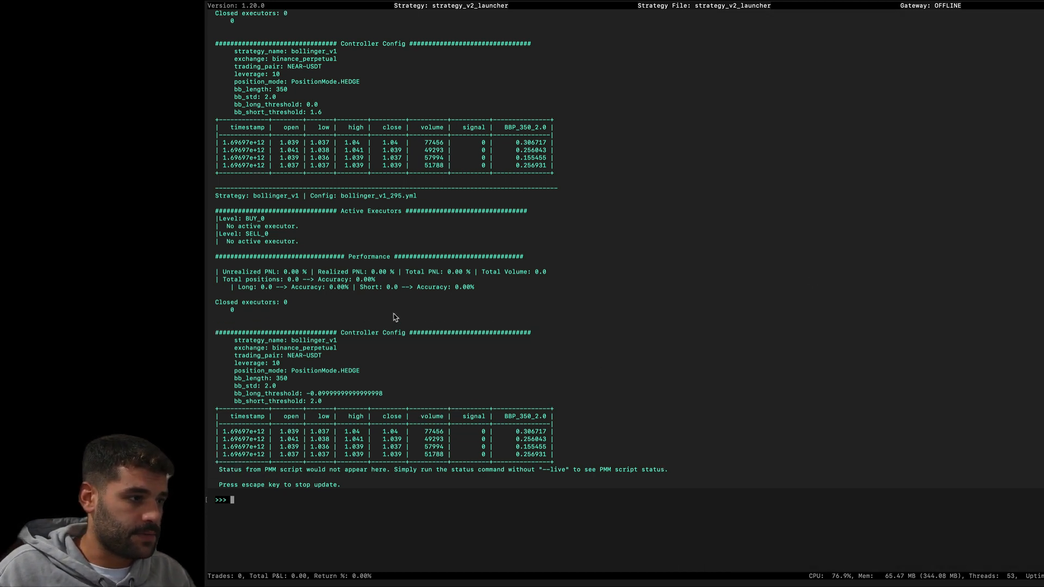
pyautogui.moveTo(225, 206)
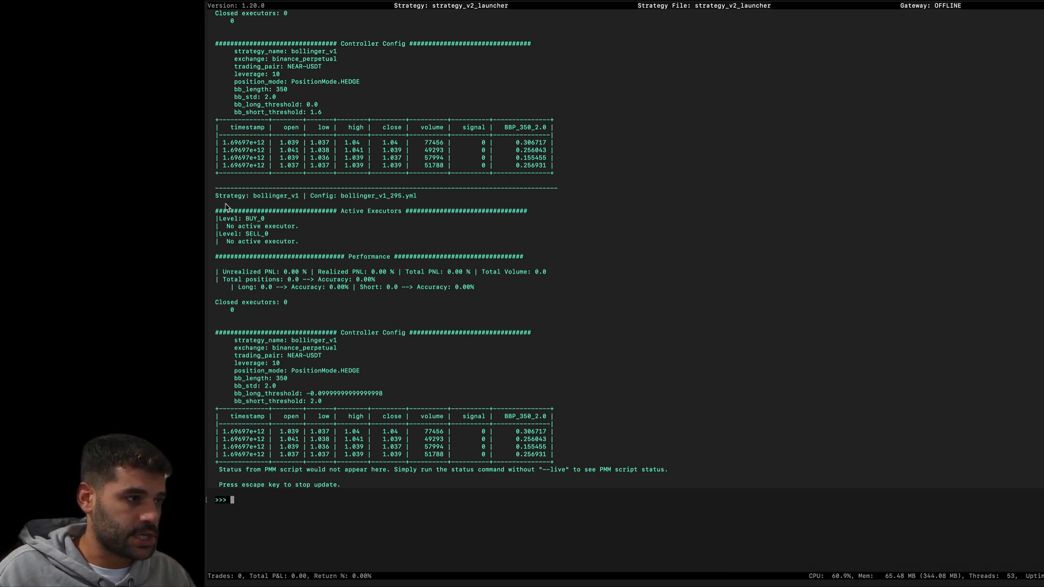
pyautogui.moveTo(373, 205)
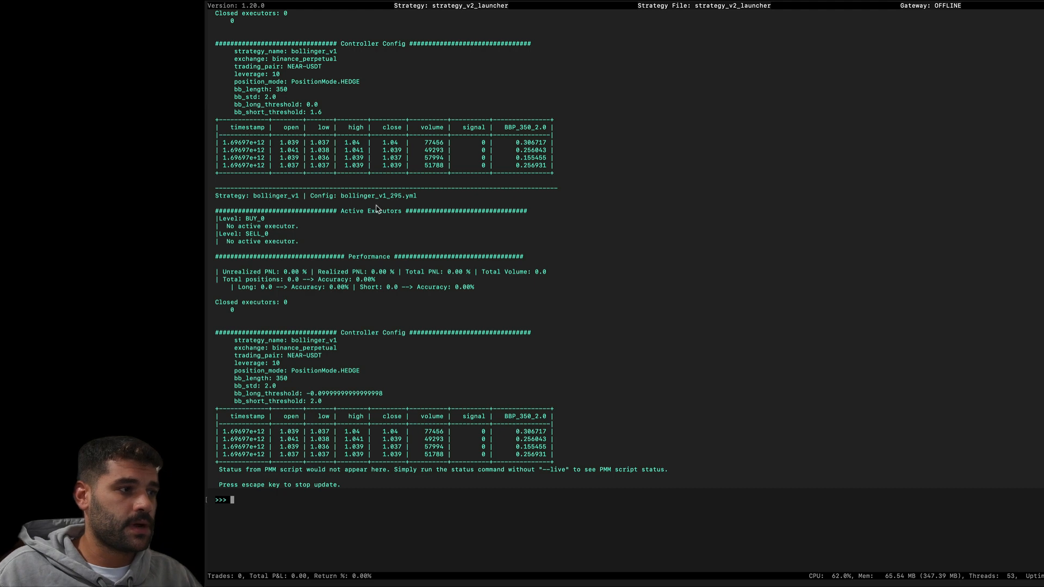
pyautogui.moveTo(511, 430)
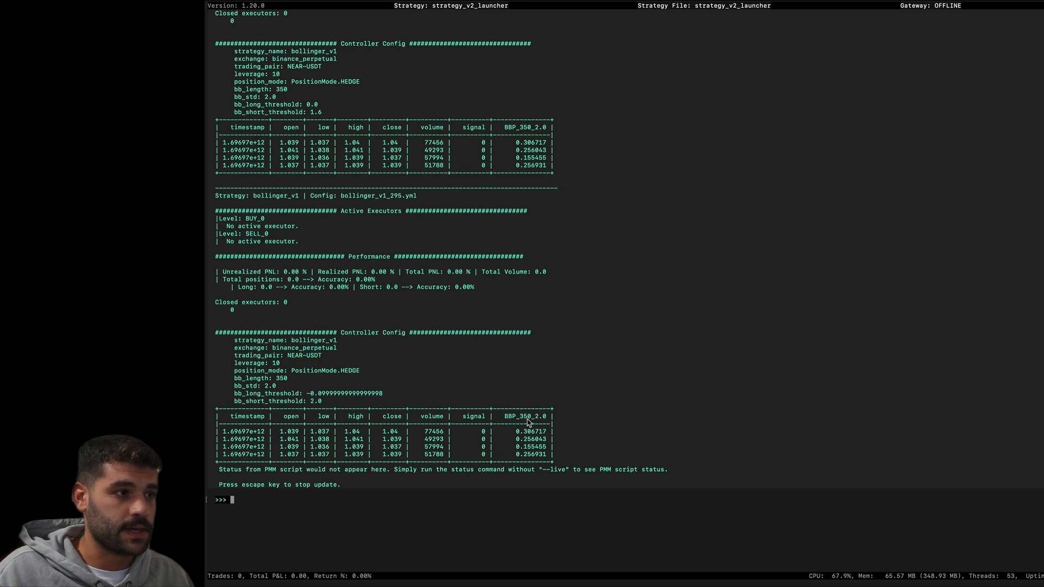
pyautogui.moveTo(511, 435)
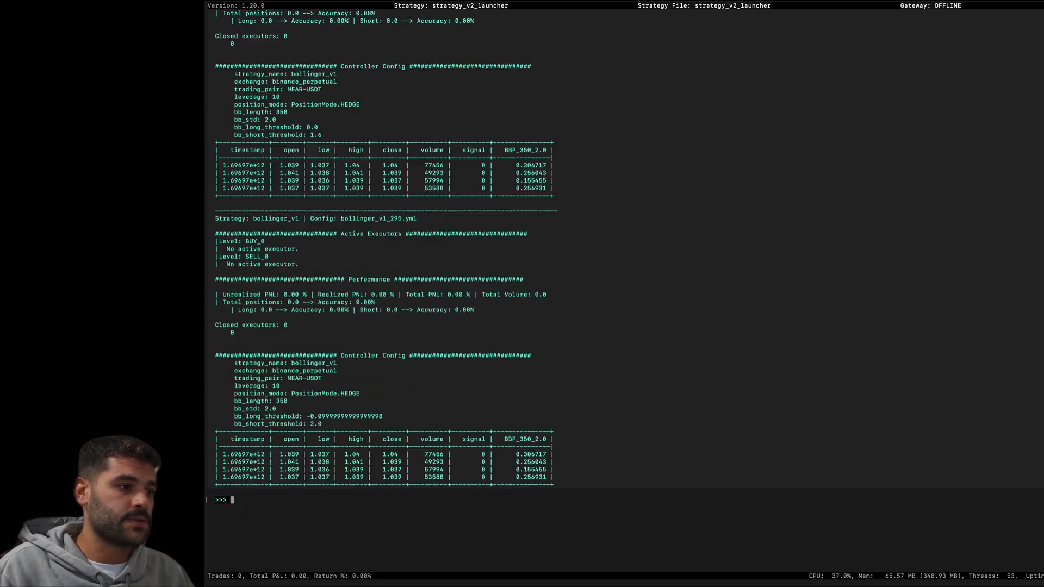
pyautogui.moveTo(398, 224)
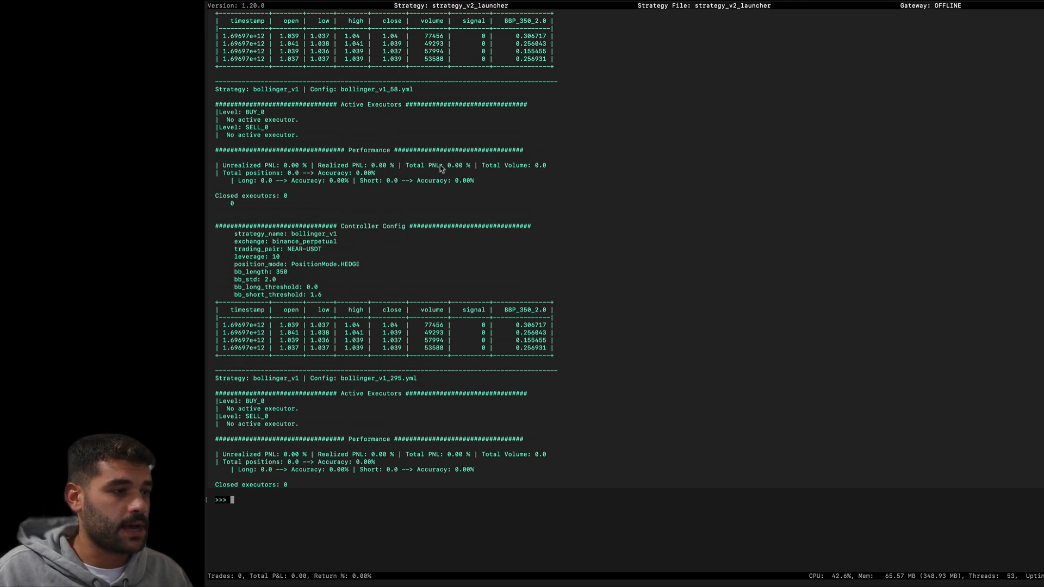
pyautogui.moveTo(392, 98)
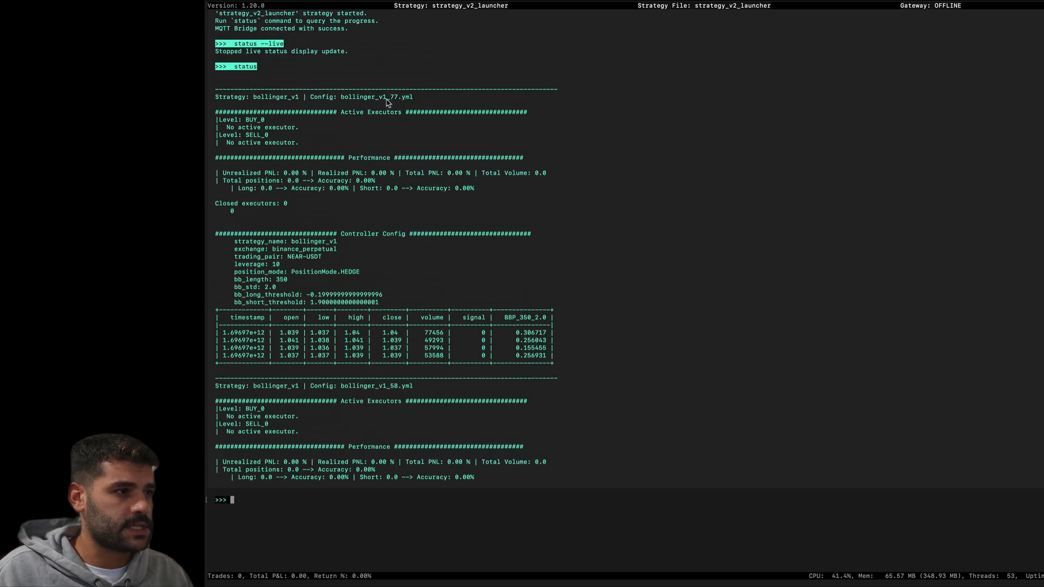
pyautogui.moveTo(294, 283)
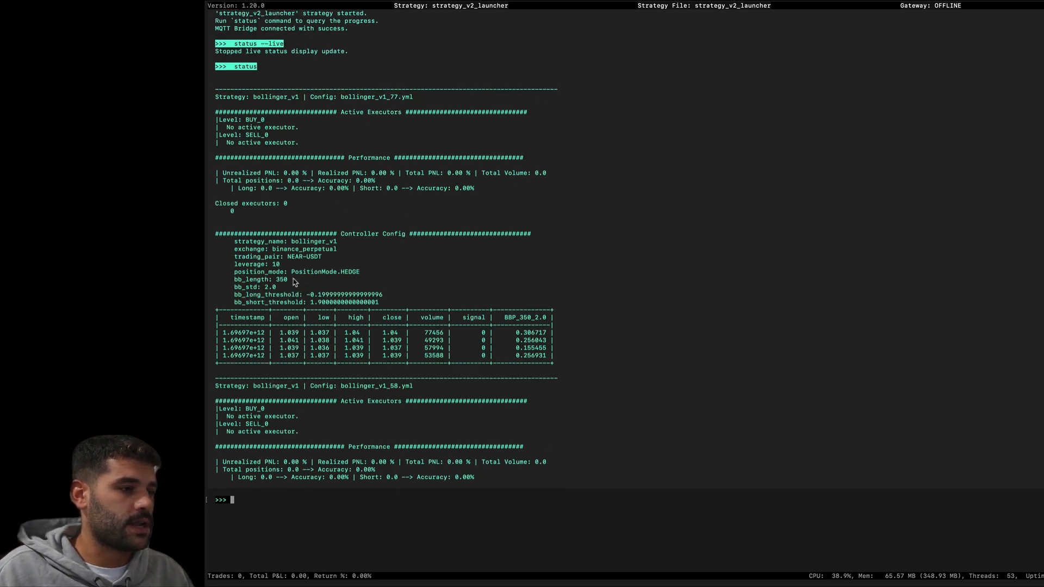
# - Scroll the one-time status report covering bollinger_v1_77, bollinger_v1_58 and bollinger_v1_295
pyautogui.scroll(-3)
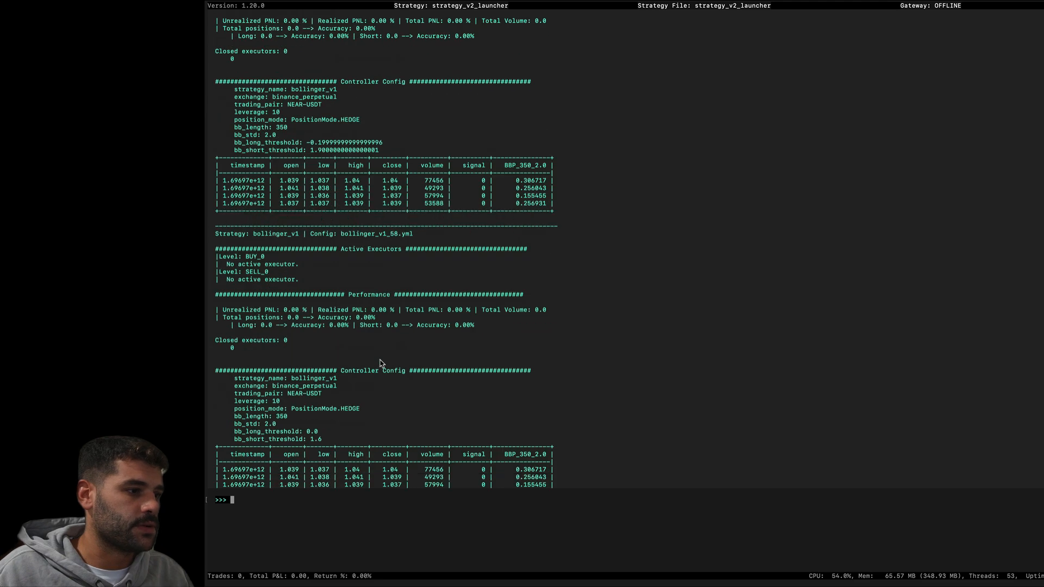
pyautogui.moveTo(325, 134)
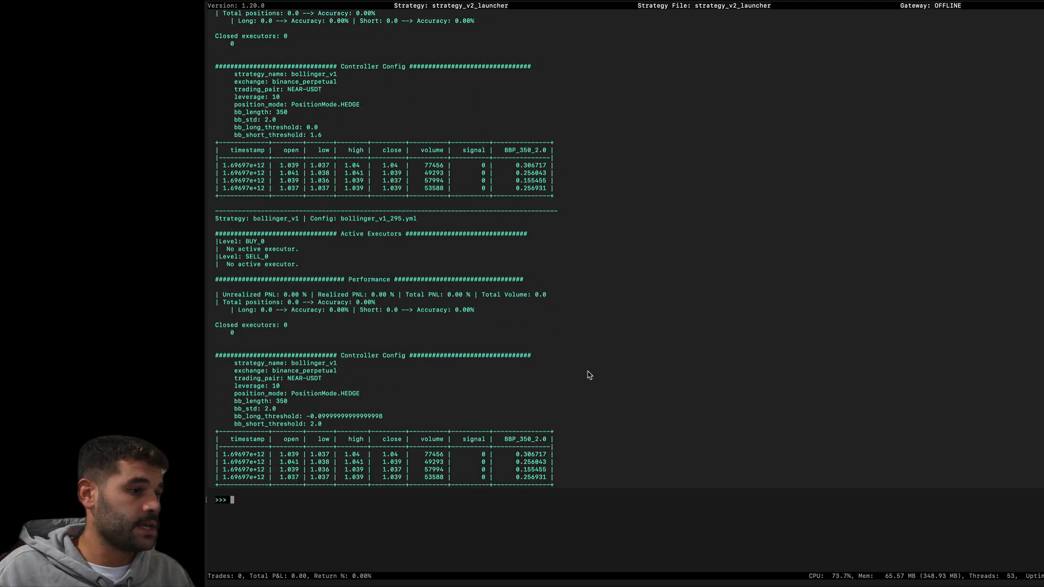
pyautogui.moveTo(848, 87)
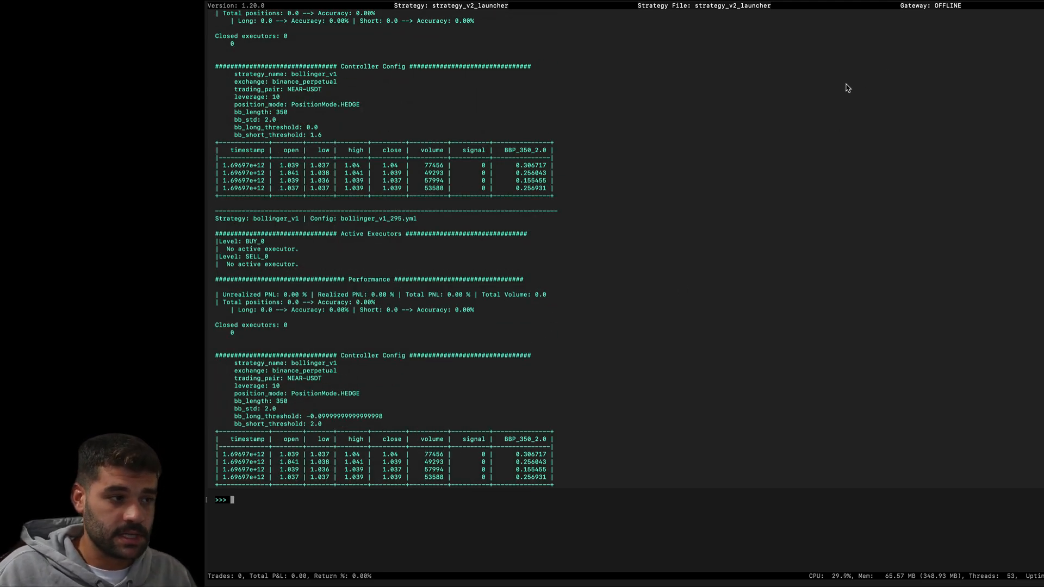